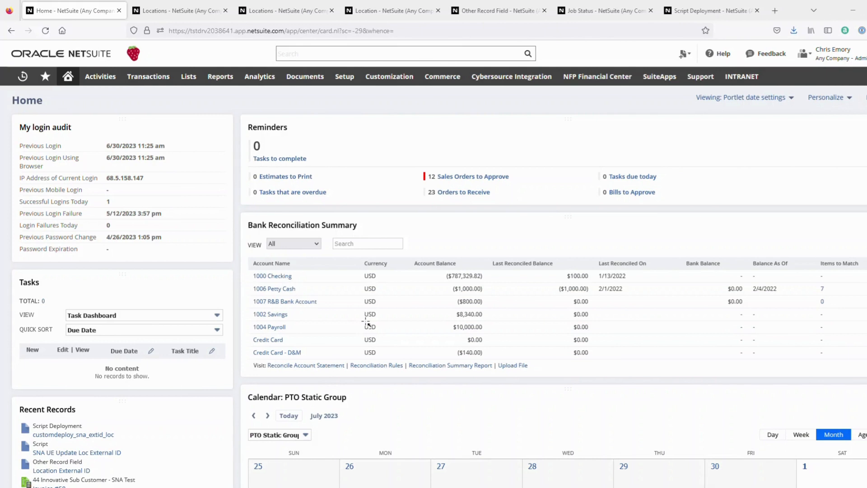
mouse_move(199, 242)
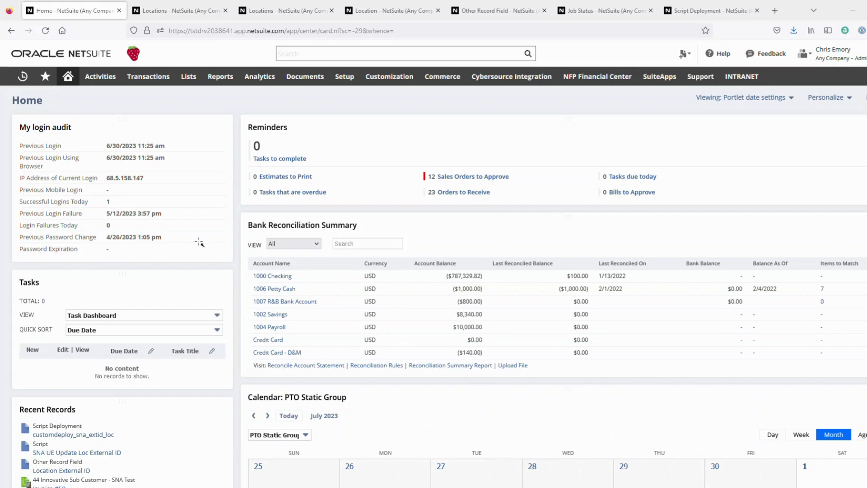
mouse_move(230, 98)
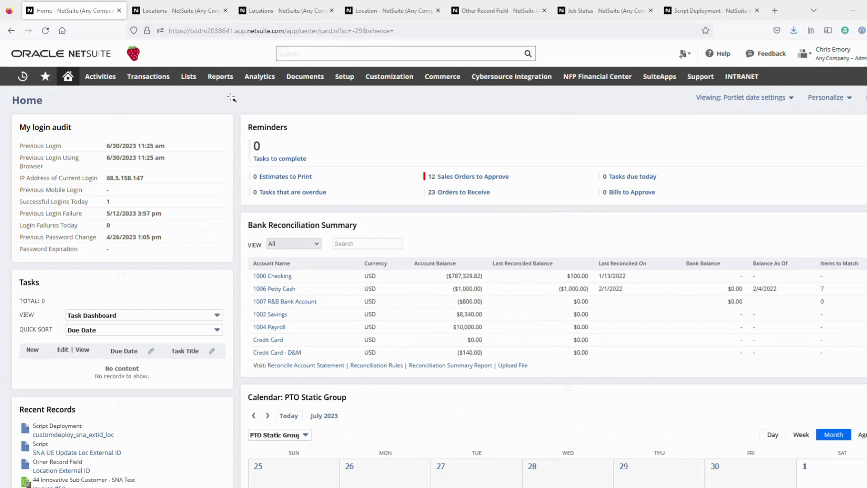
mouse_move(214, 108)
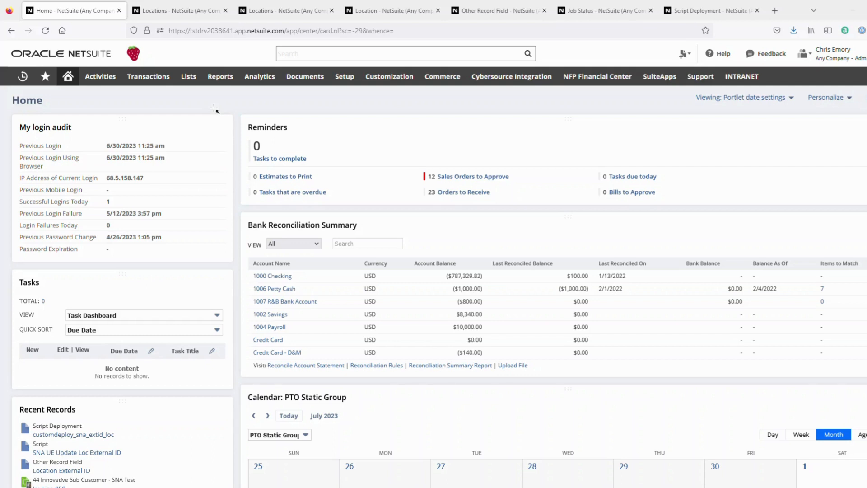
mouse_move(215, 109)
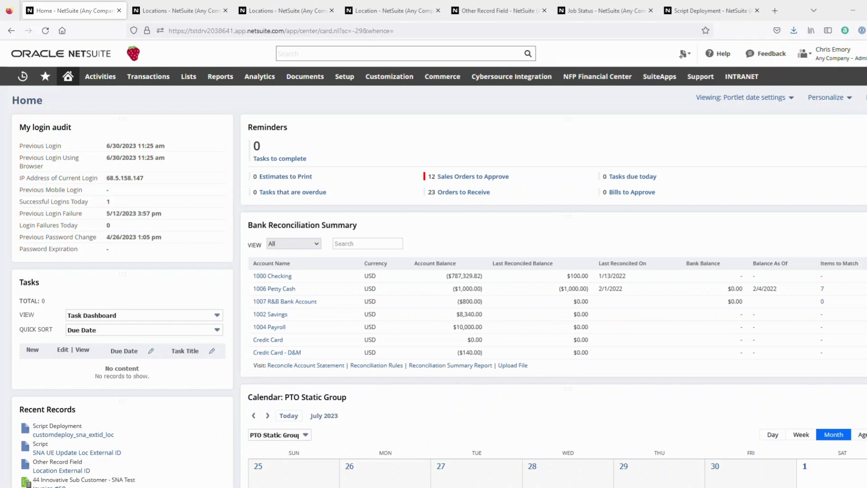
- Switch to the Locations list, which shows external IDs 123 for Garage Services and 88 for Gilroy
left_click(285, 10)
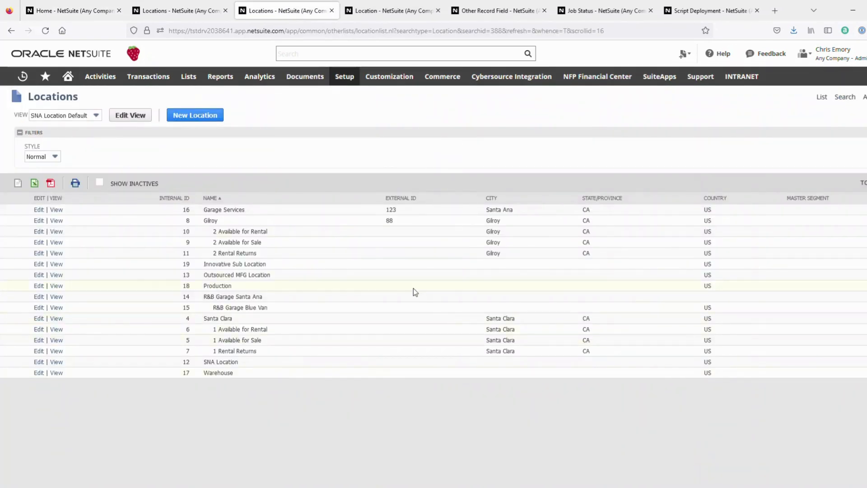
mouse_move(389, 236)
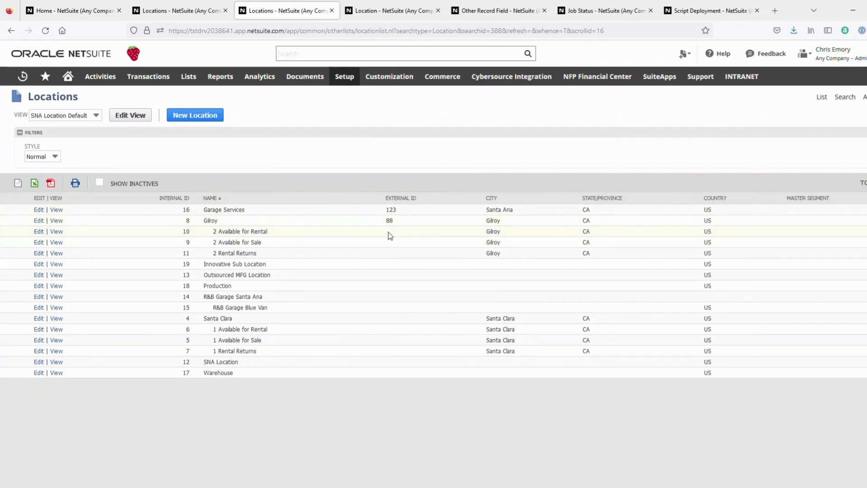
mouse_move(389, 220)
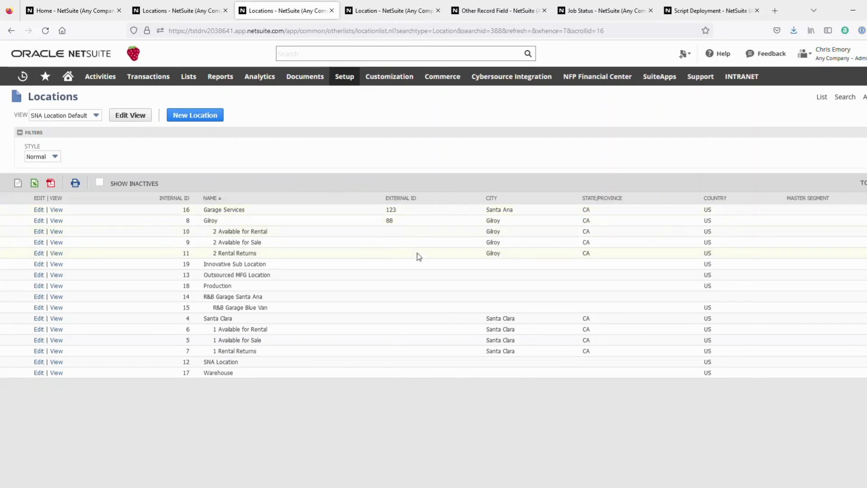
mouse_move(395, 234)
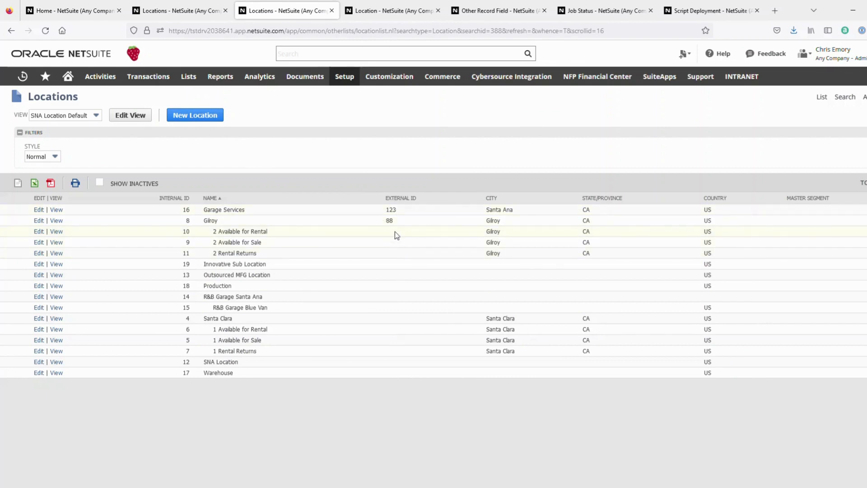
mouse_move(404, 233)
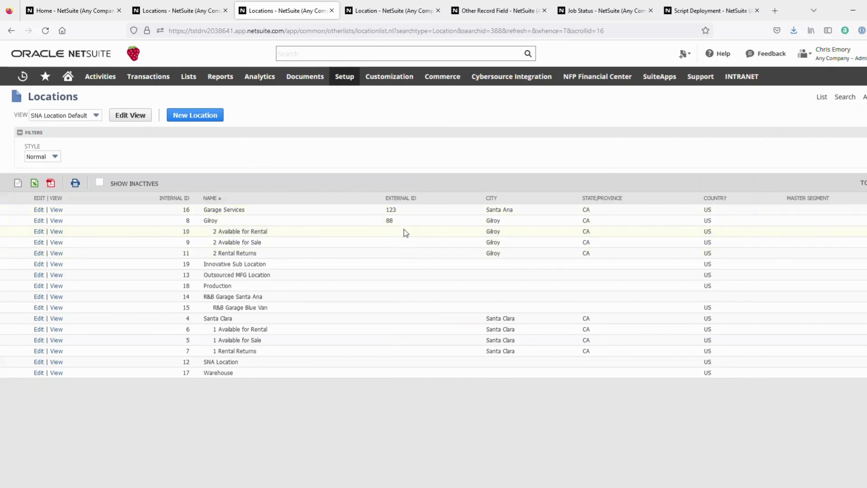
mouse_move(390, 231)
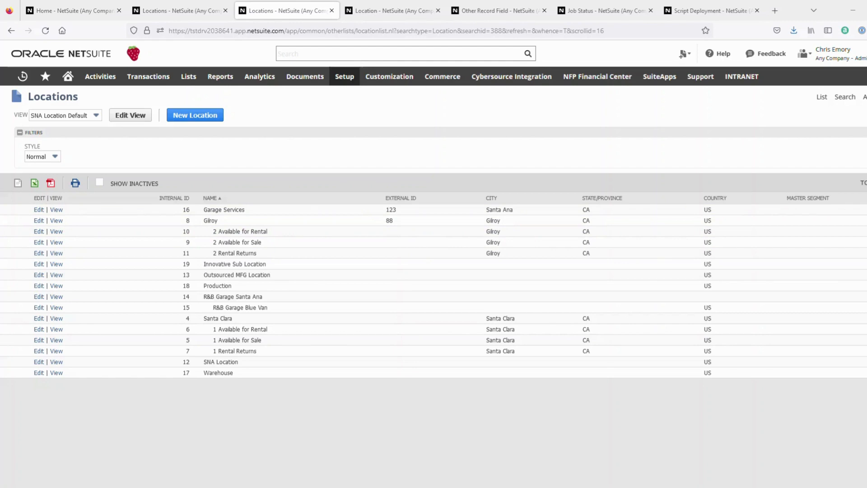
left_click(305, 77)
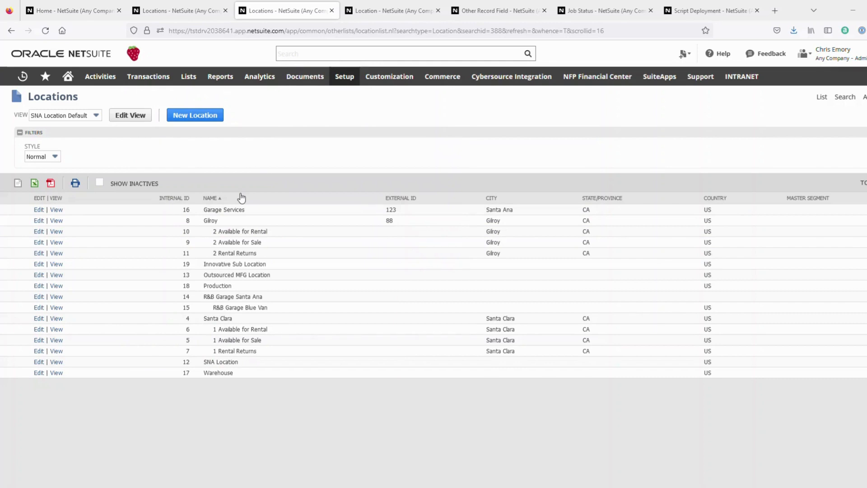
mouse_move(360, 124)
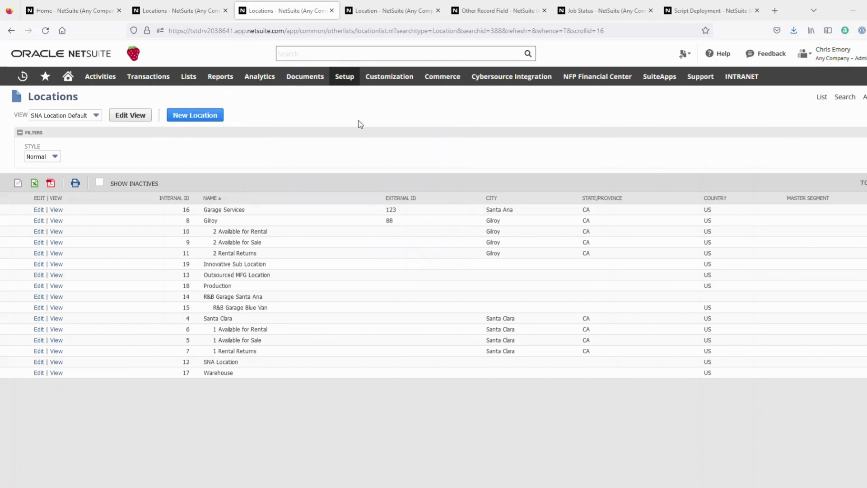
mouse_move(377, 236)
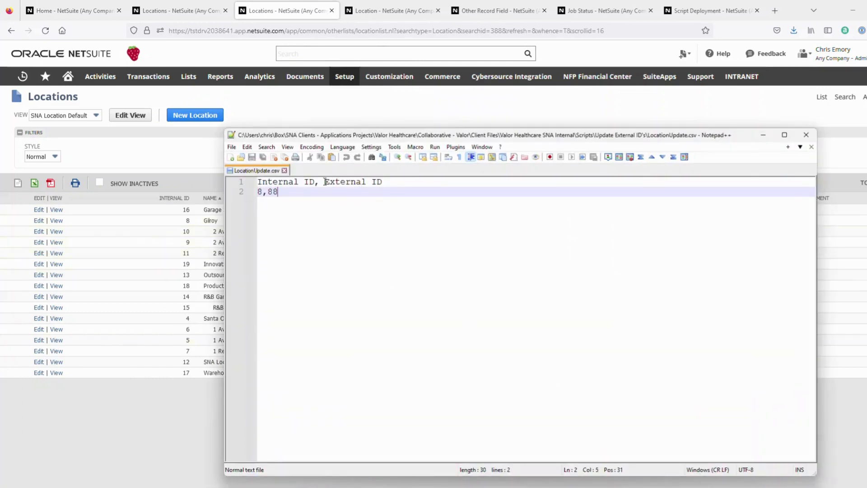
mouse_move(297, 188)
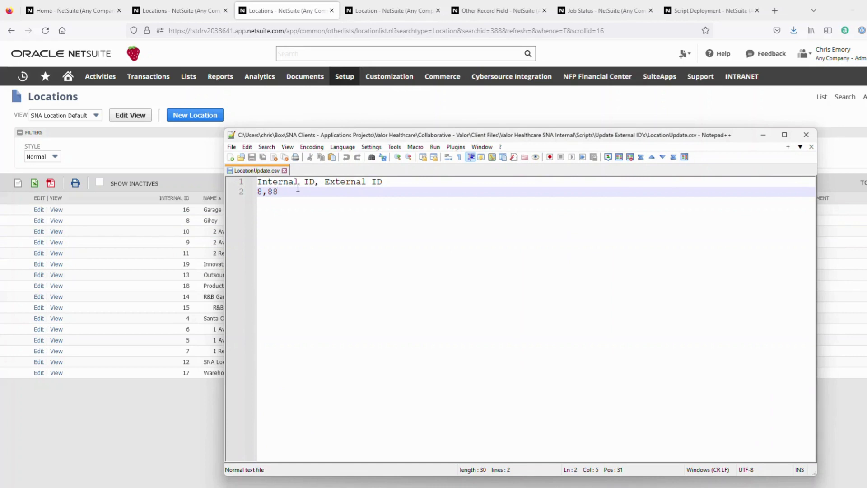
mouse_move(197, 247)
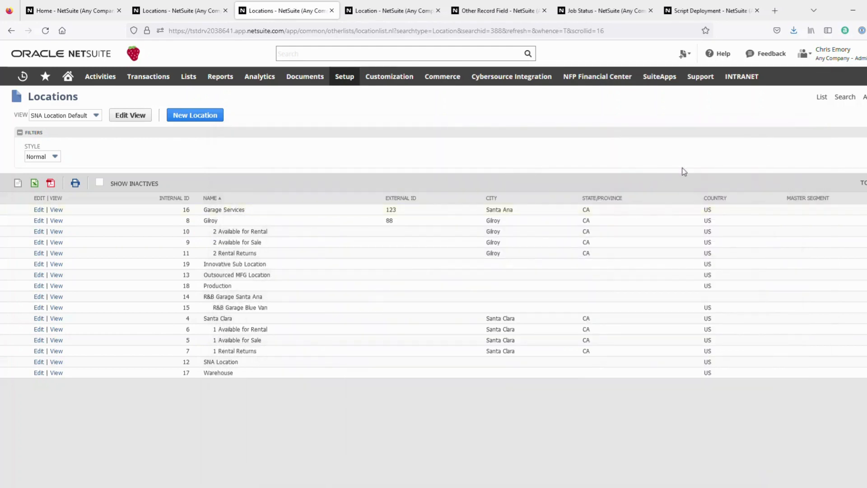
- Check the Job Status page for the LocationUpdate.csv import: 1 of 1 records imported
left_click(605, 10)
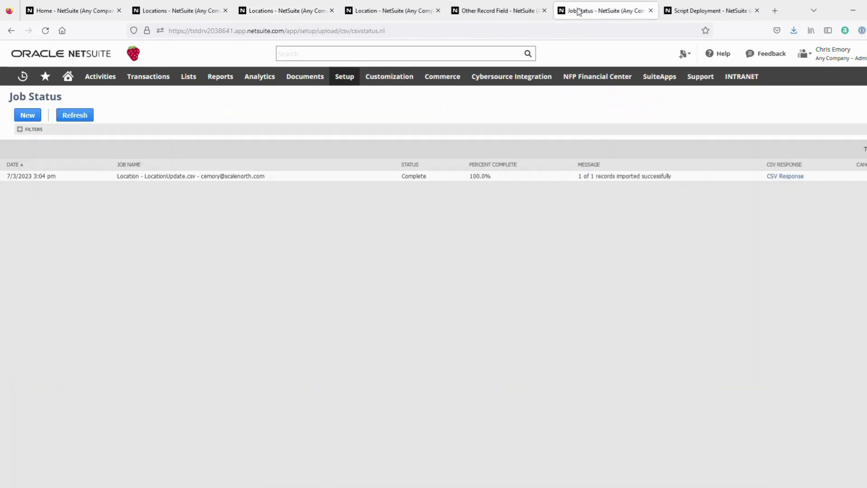
mouse_move(439, 165)
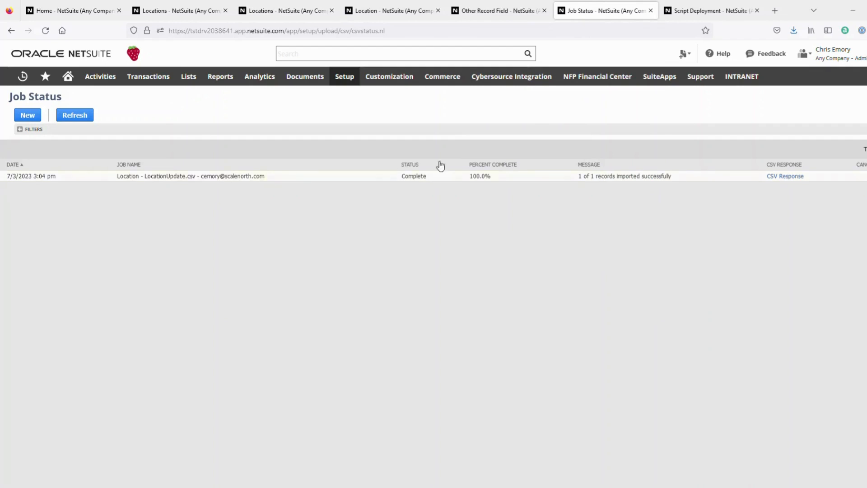
mouse_move(564, 112)
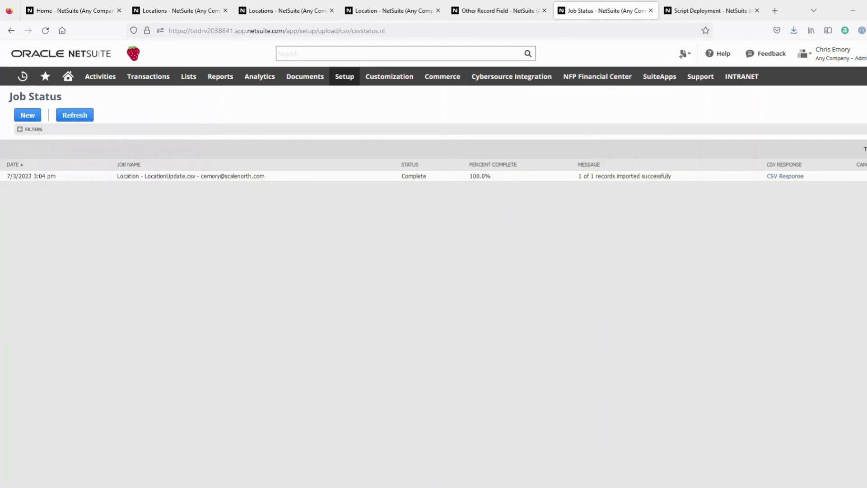
mouse_move(364, 179)
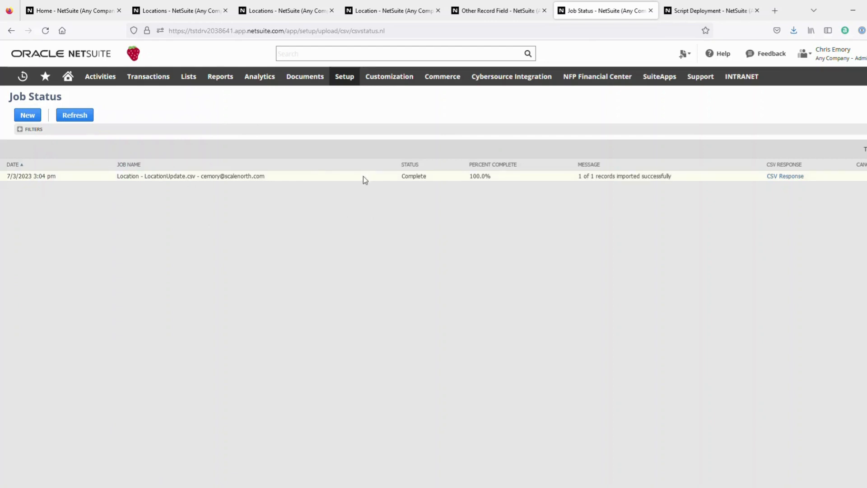
mouse_move(315, 142)
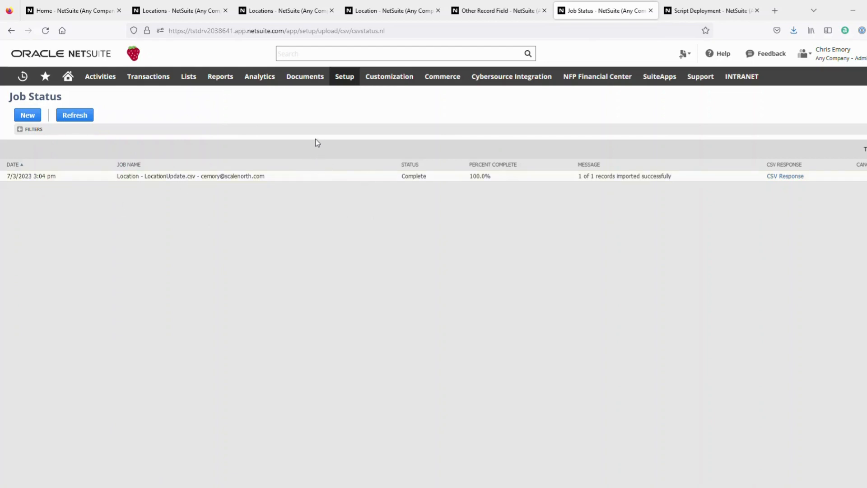
mouse_move(336, 138)
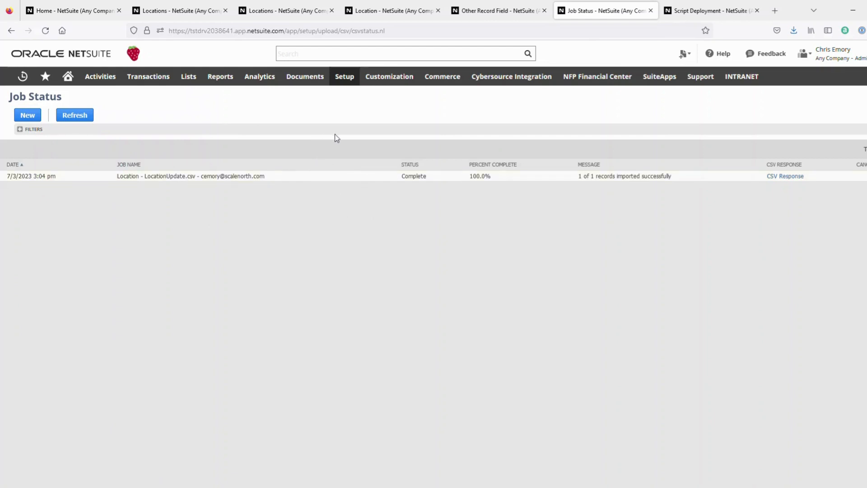
mouse_move(137, 175)
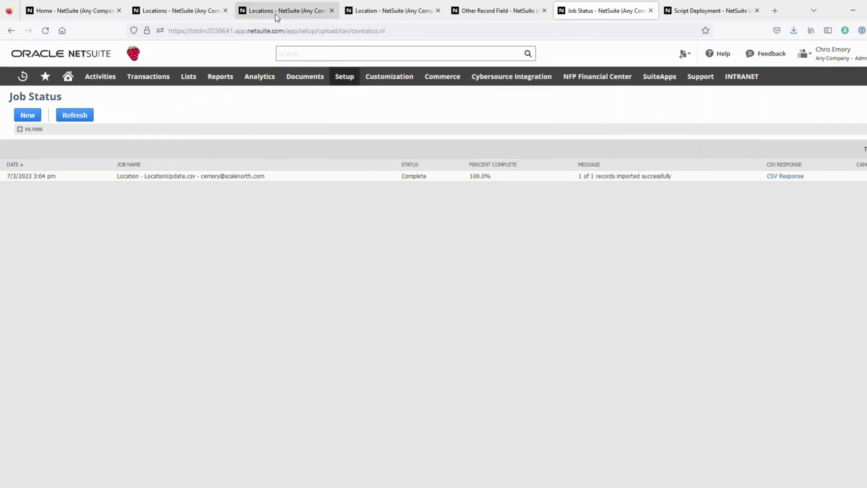
- Return to the refreshed Locations list, where Gilroy still shows external ID 88
left_click(281, 11)
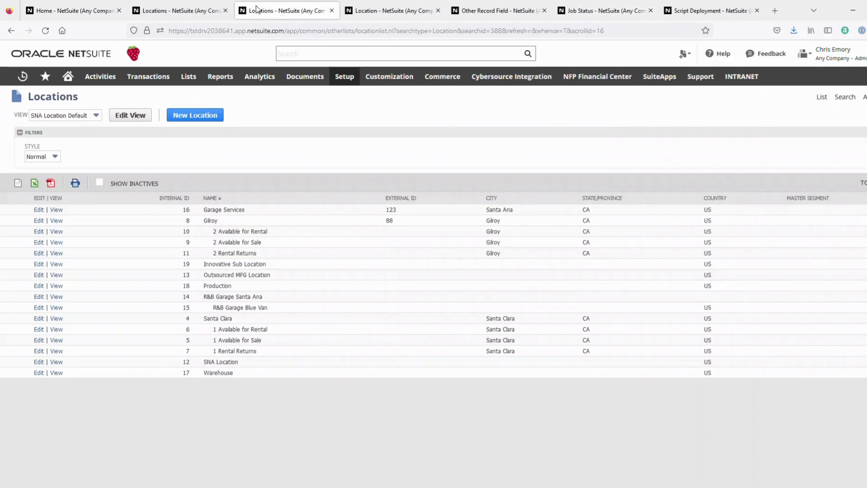
left_click(177, 10)
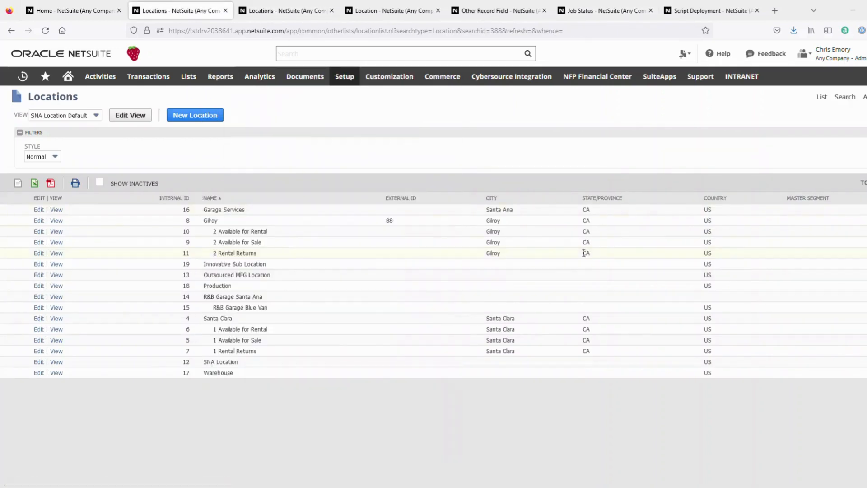
mouse_move(414, 209)
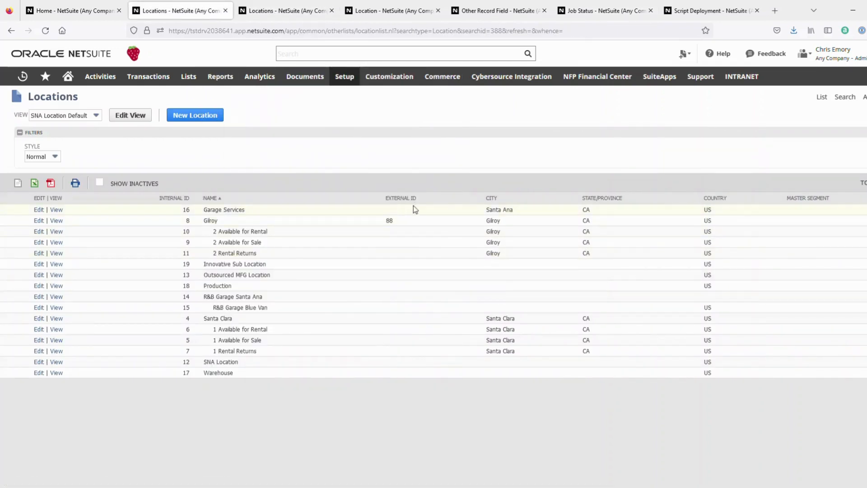
mouse_move(409, 203)
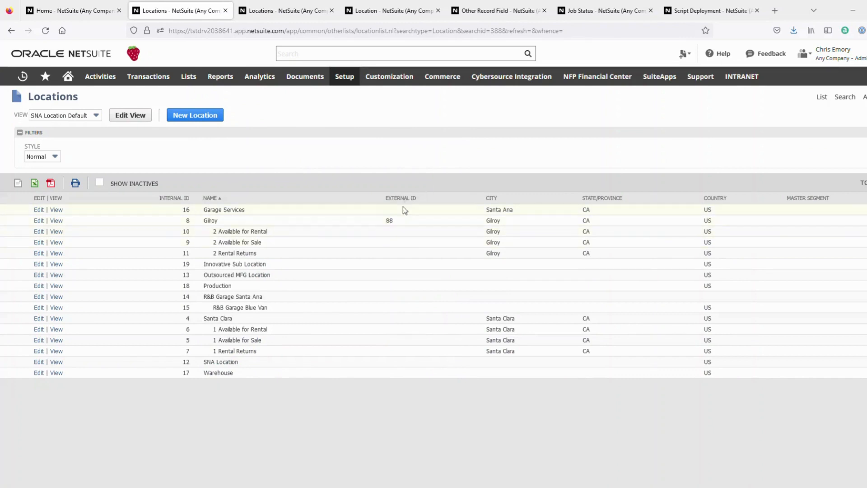
mouse_move(293, 207)
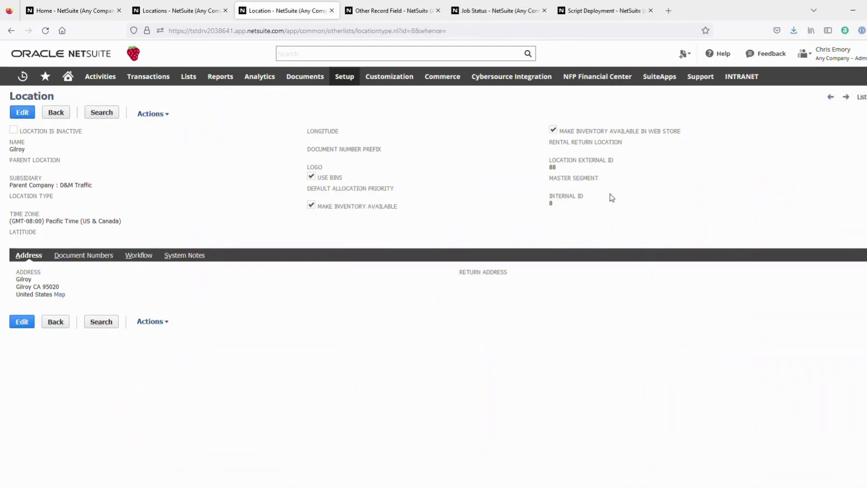
mouse_move(596, 167)
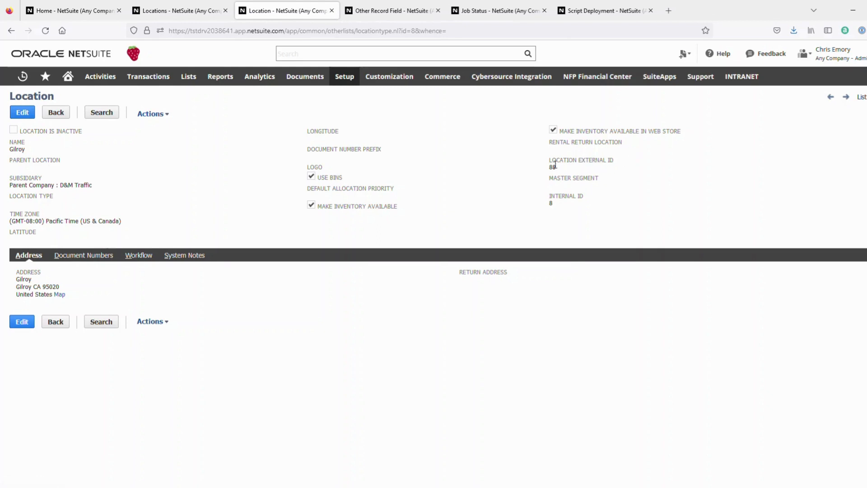
mouse_move(539, 208)
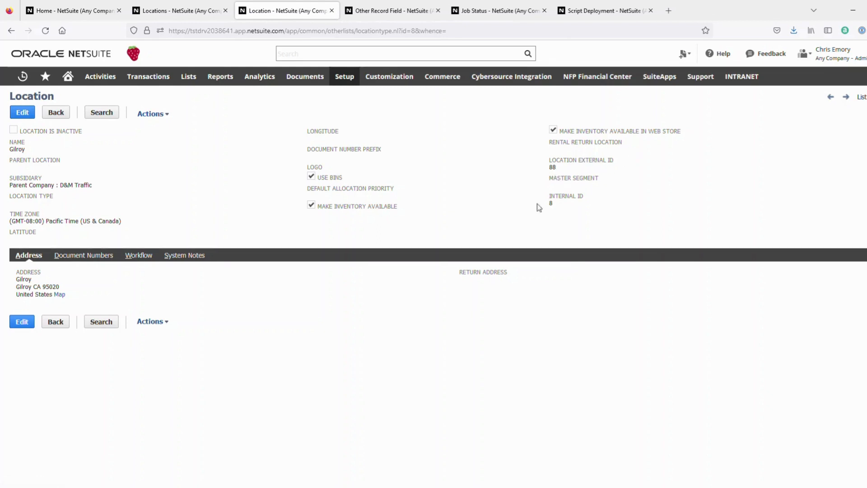
- Review the Location External ID field's {externalid} default, then view Gilroy's record showing 88
left_click(389, 10)
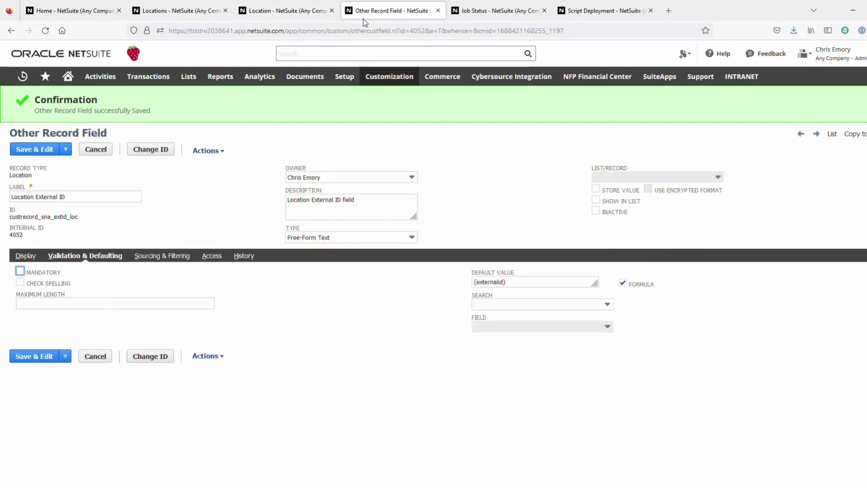
left_click(75, 196)
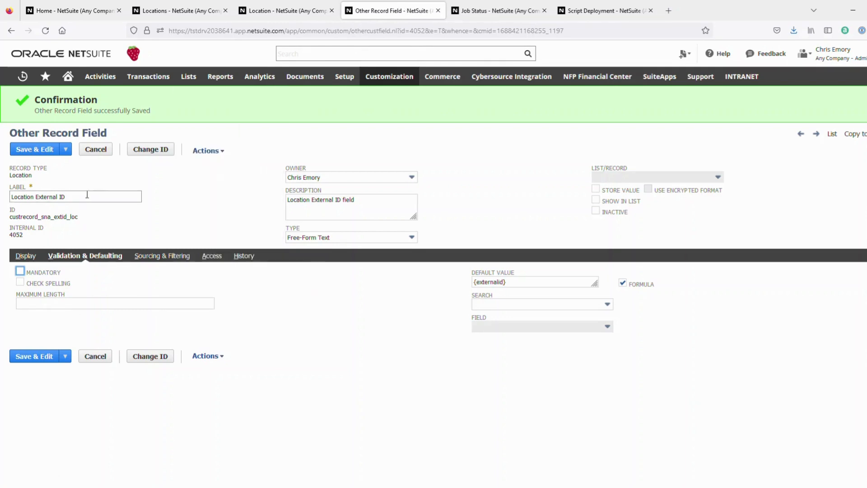
mouse_move(112, 197)
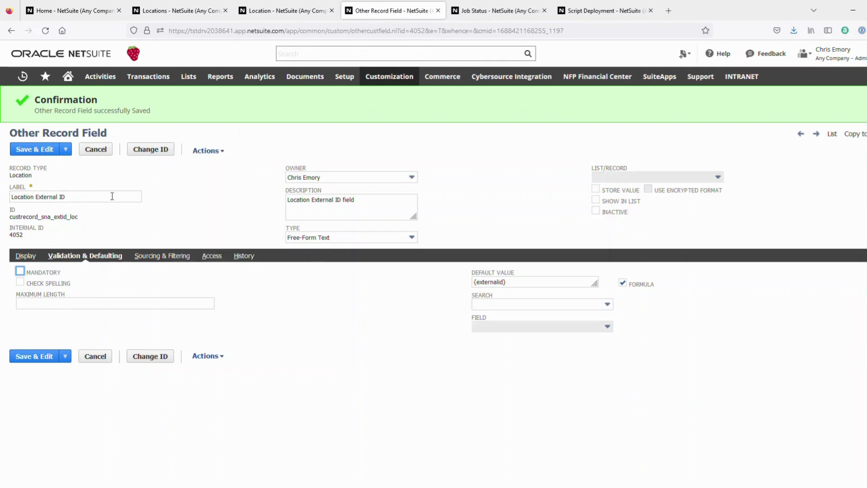
mouse_move(47, 216)
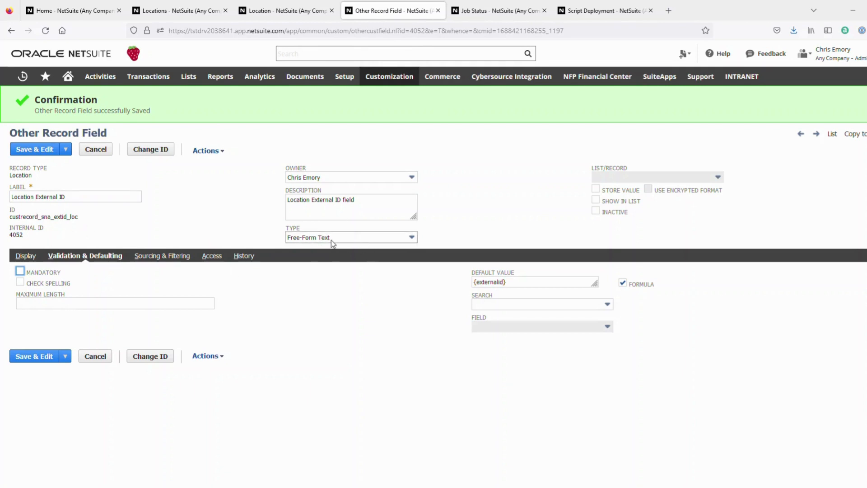
mouse_move(534, 265)
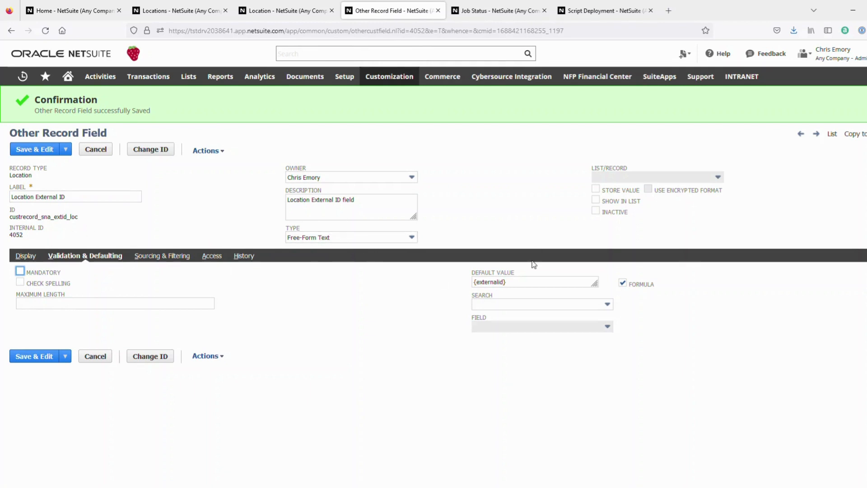
mouse_move(429, 280)
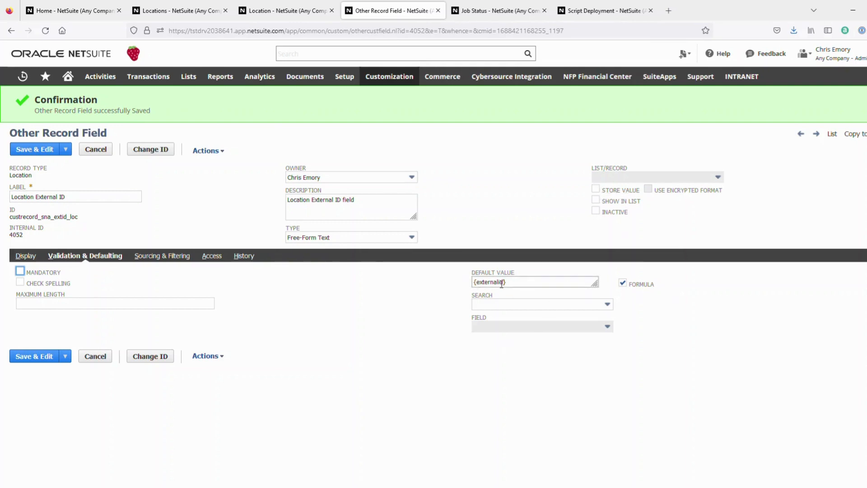
mouse_move(519, 261)
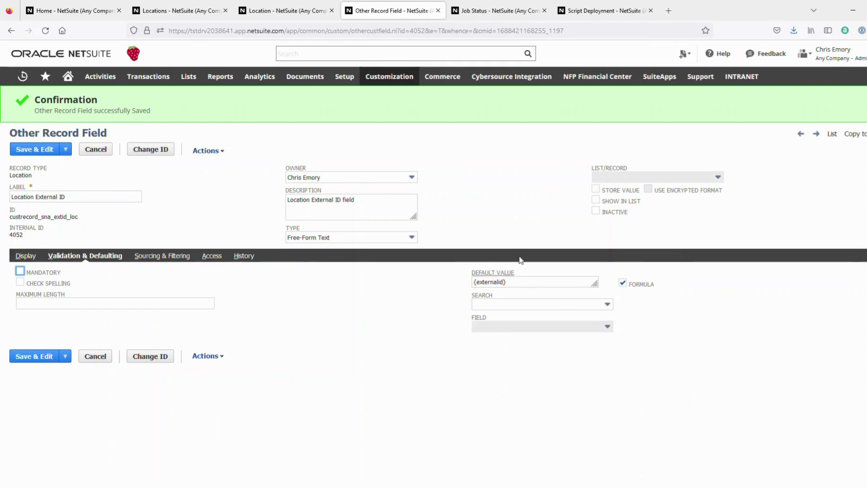
left_click(285, 11)
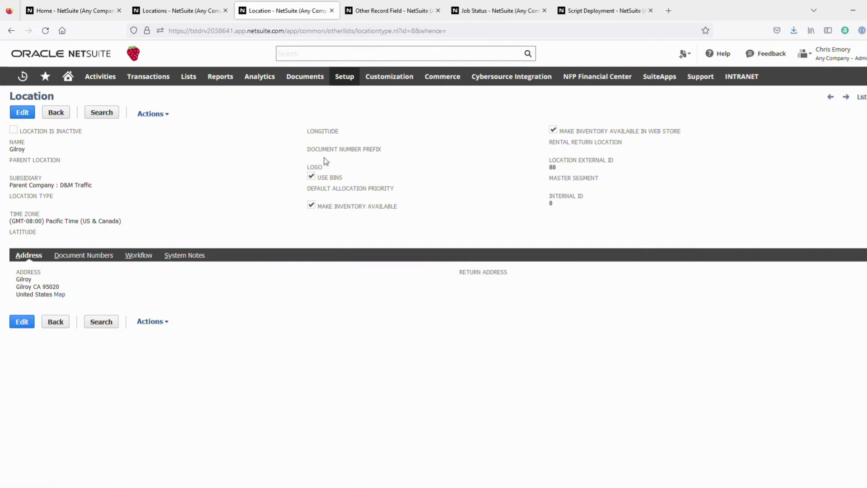
- Change Gilroy's external ID to 887 and save, though it still displays 88
left_click(22, 113)
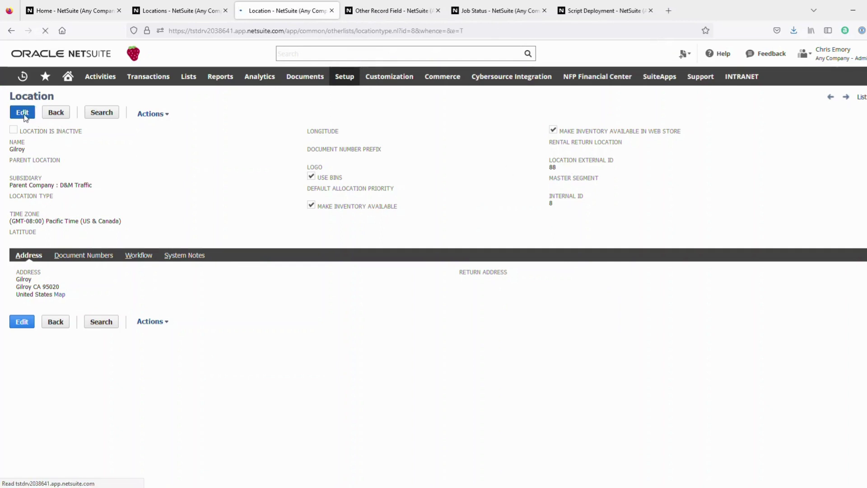
left_click(22, 112)
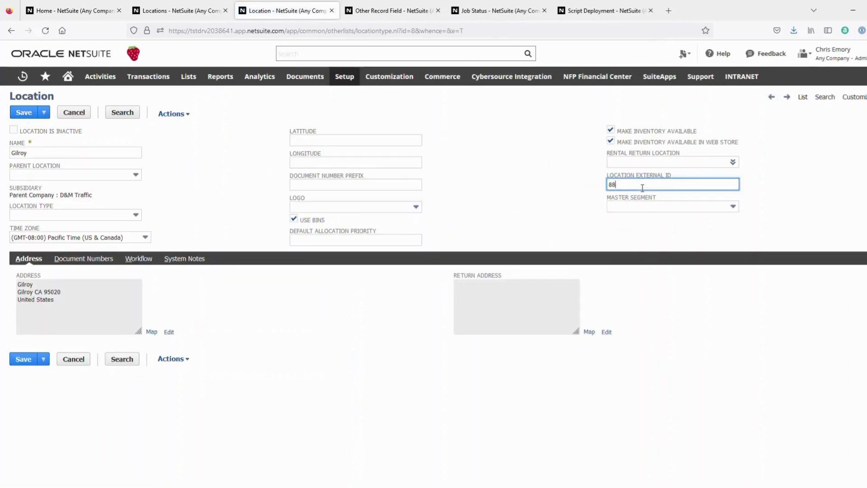
mouse_move(641, 203)
type("7")
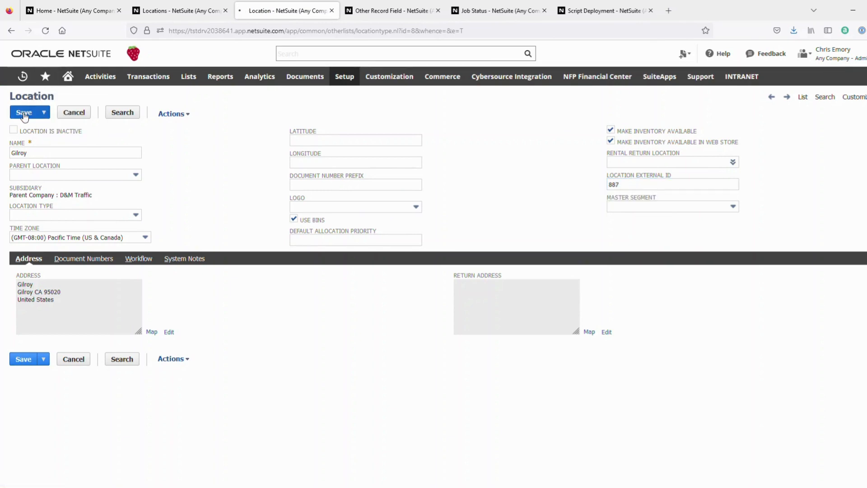
left_click(23, 112)
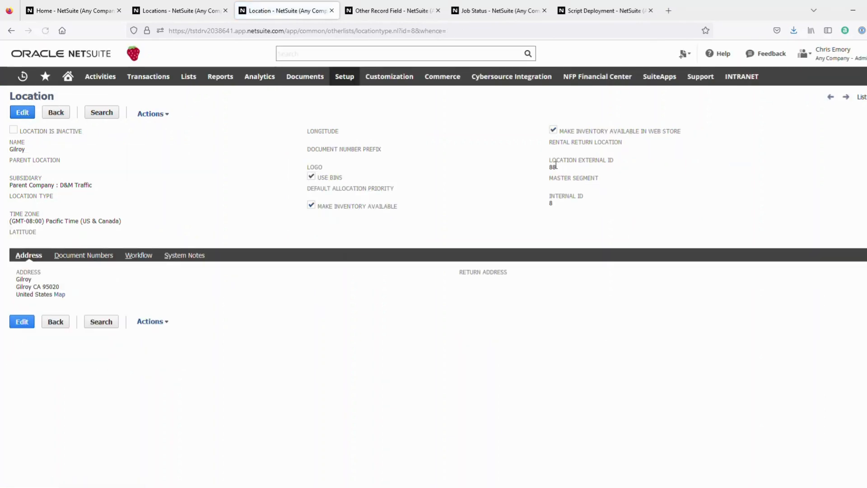
left_click(305, 77)
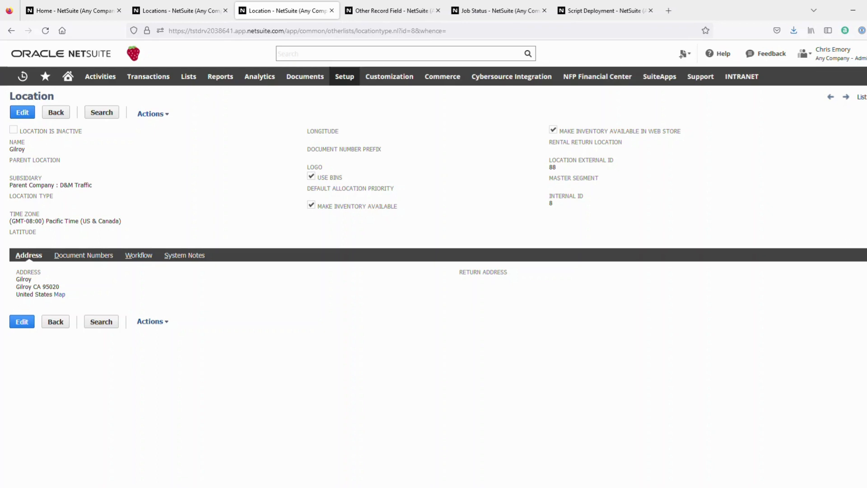
mouse_move(249, 221)
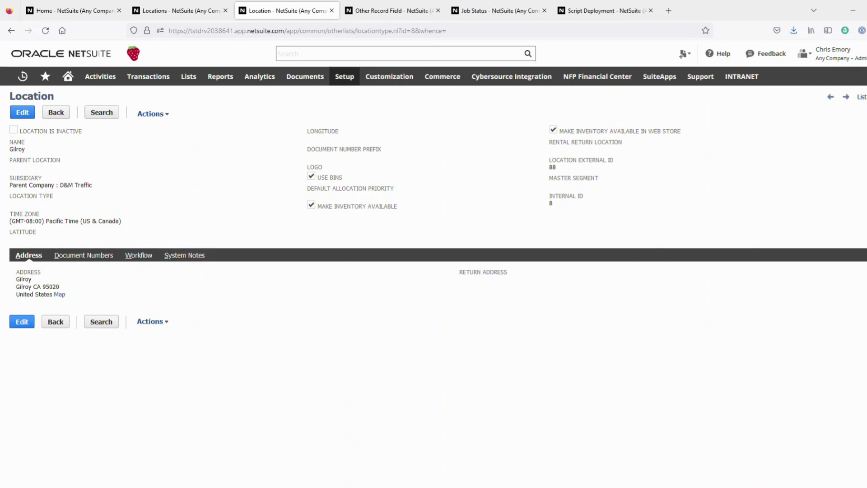
mouse_move(302, 202)
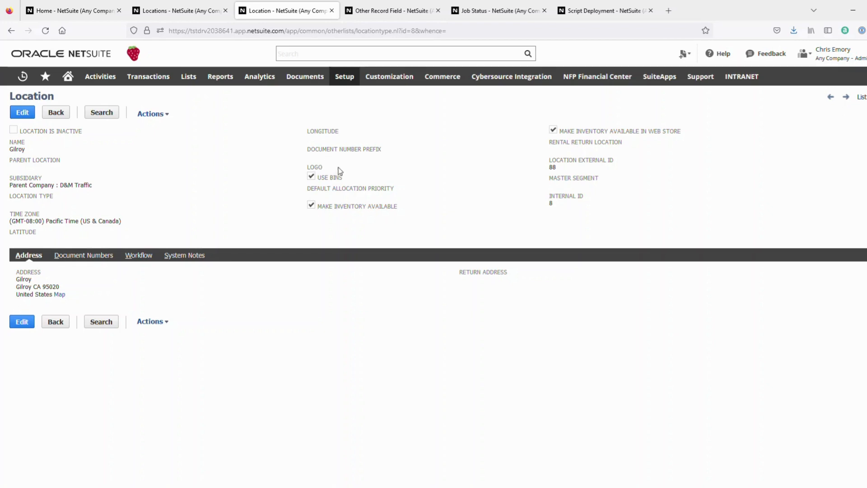
mouse_move(339, 170)
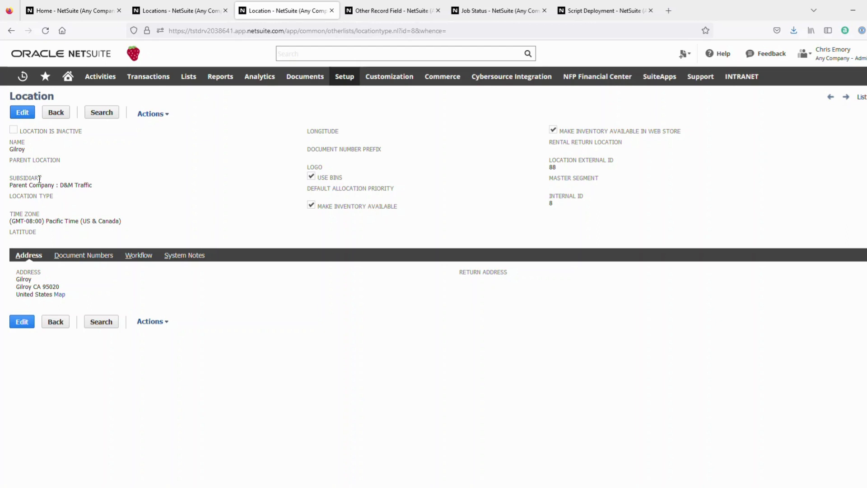
mouse_move(251, 218)
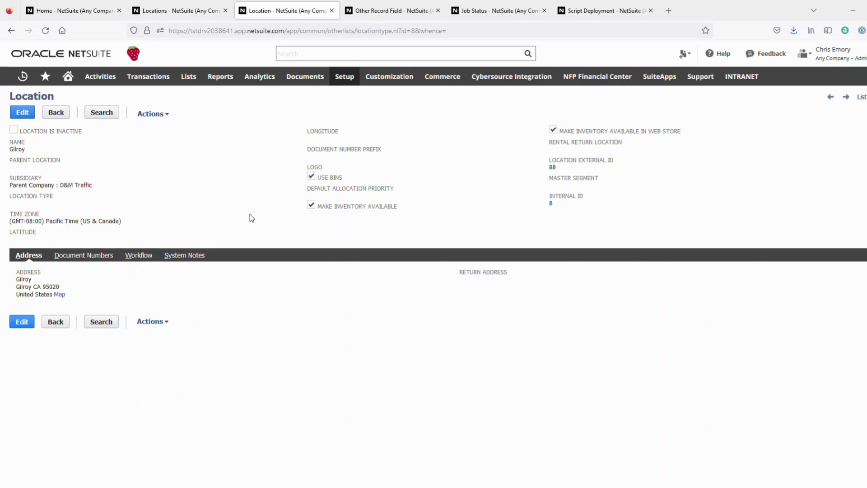
mouse_move(262, 207)
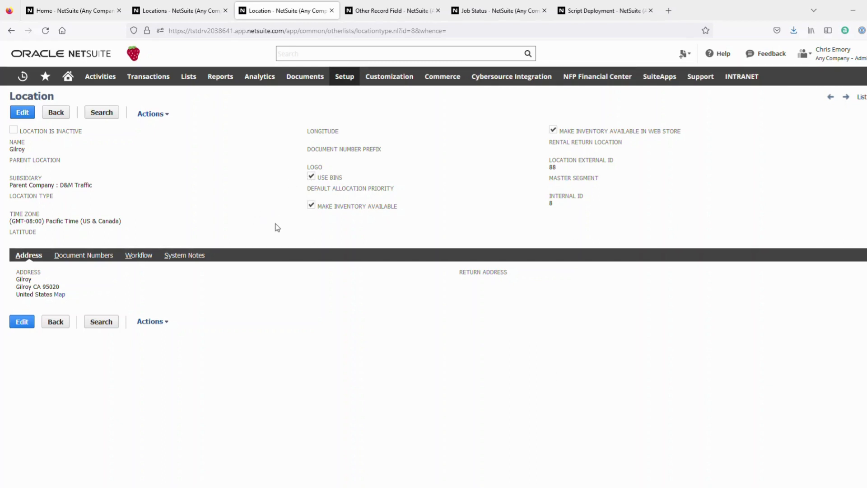
mouse_move(308, 215)
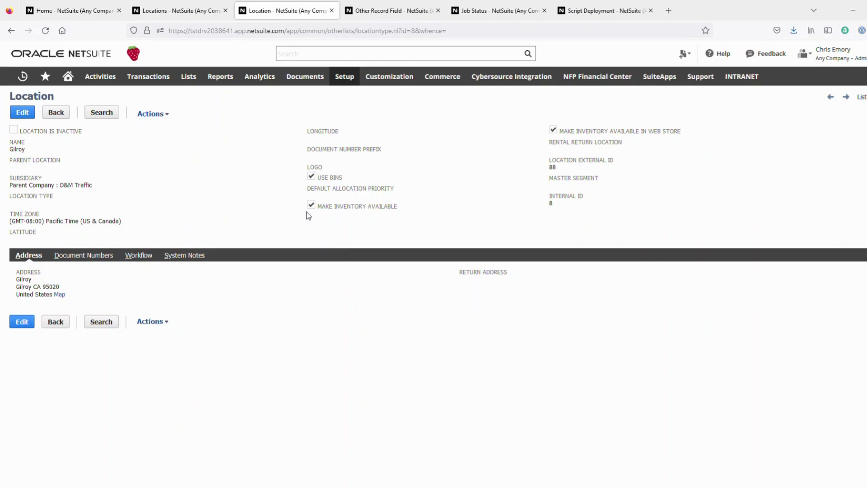
mouse_move(318, 225)
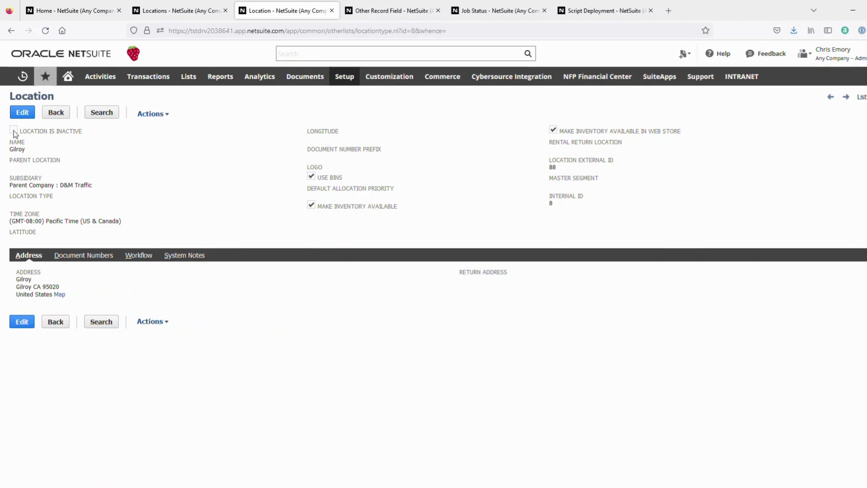
mouse_move(596, 396)
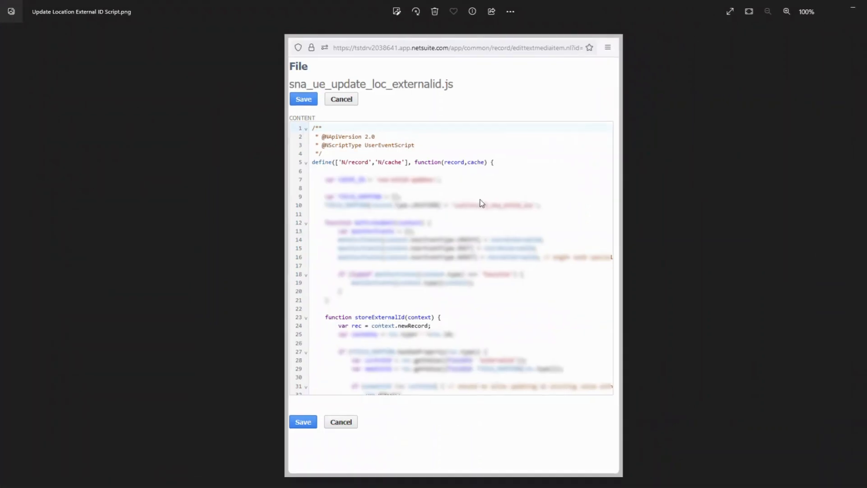
mouse_move(450, 123)
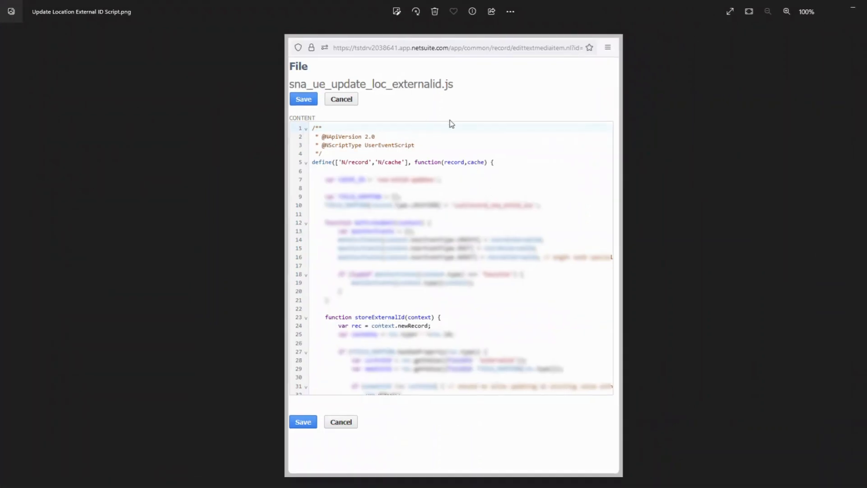
mouse_move(398, 197)
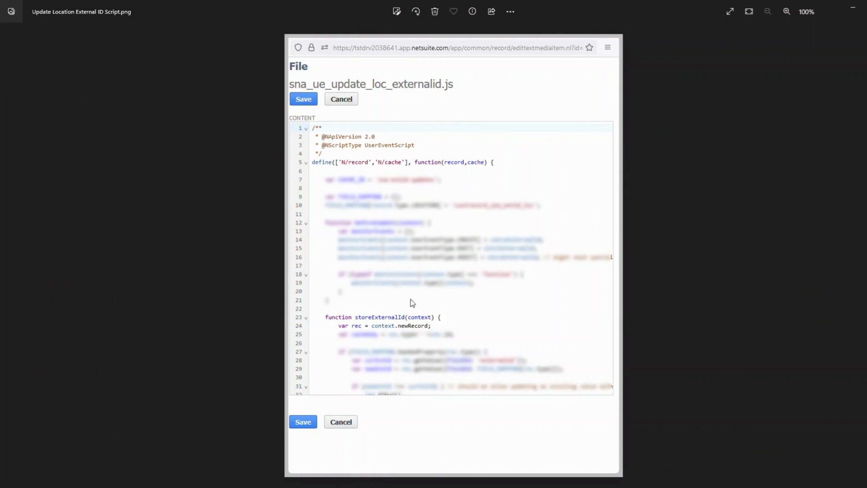
mouse_move(395, 227)
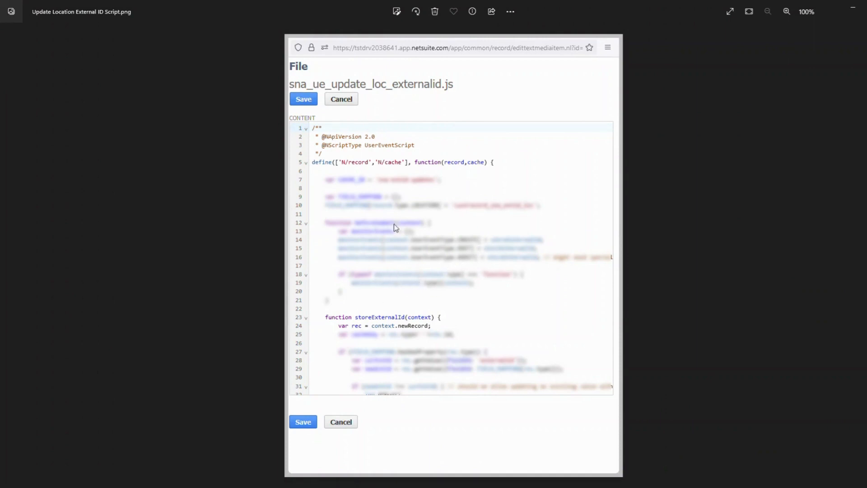
mouse_move(453, 205)
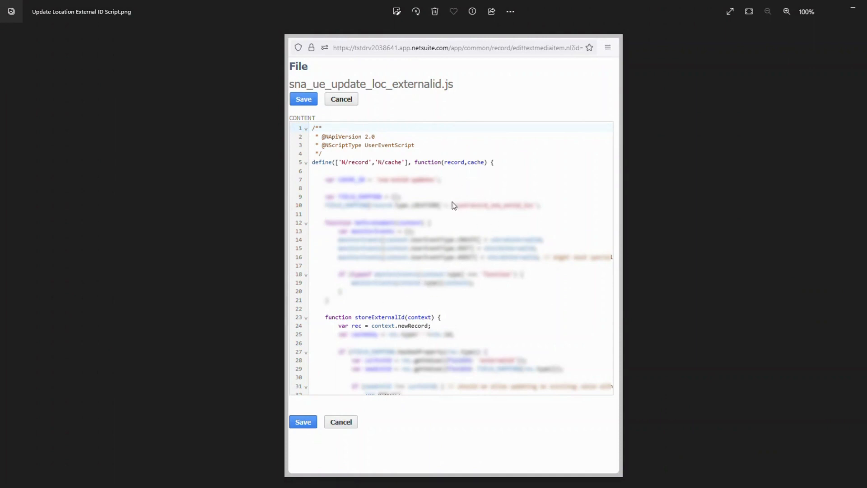
mouse_move(421, 105)
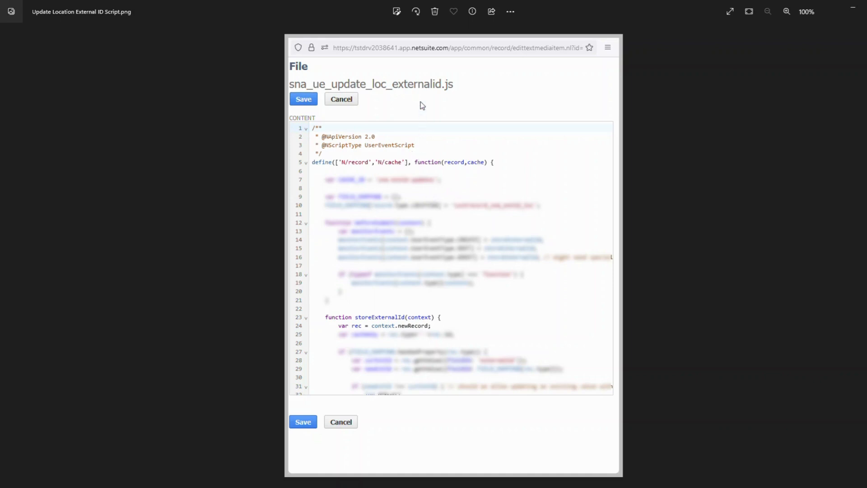
mouse_move(465, 218)
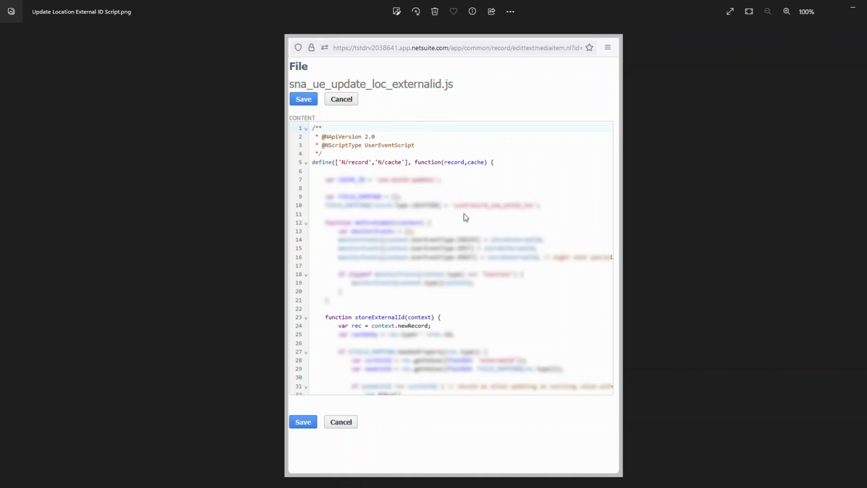
mouse_move(837, 22)
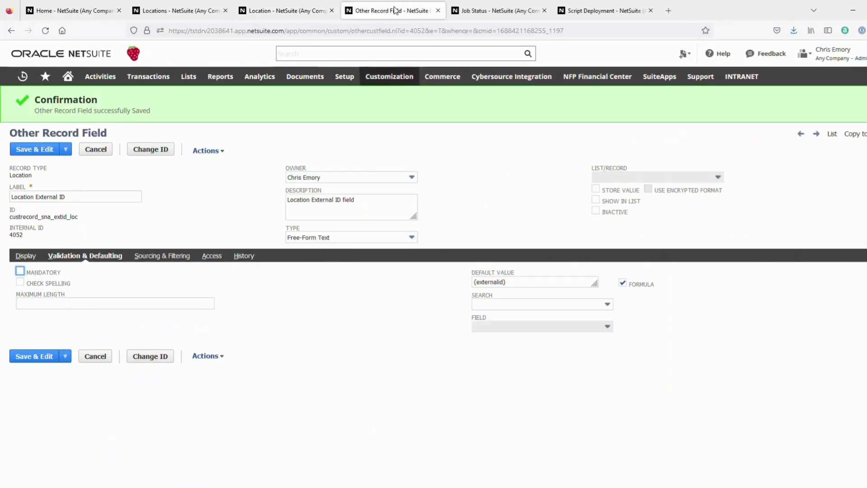
mouse_move(273, 225)
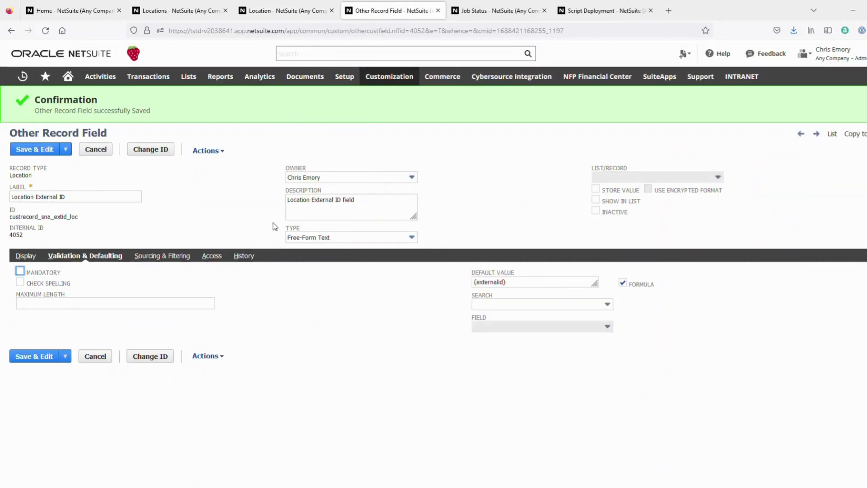
mouse_move(210, 196)
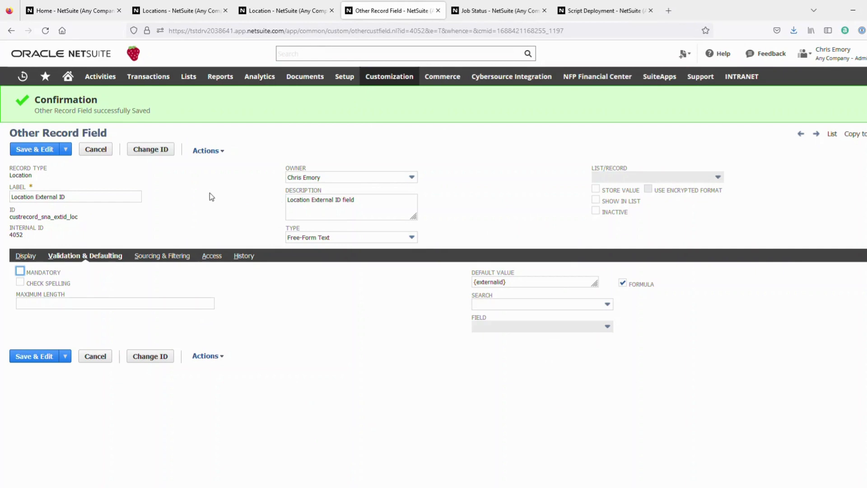
left_click(389, 76)
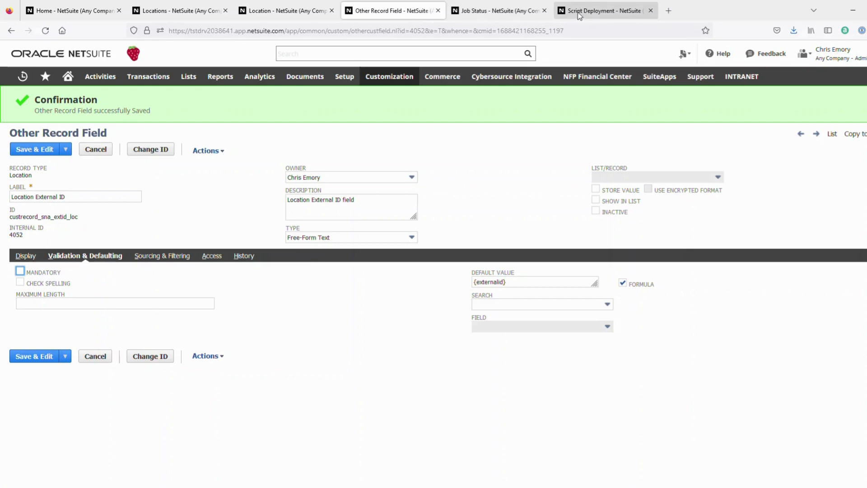
mouse_move(295, 284)
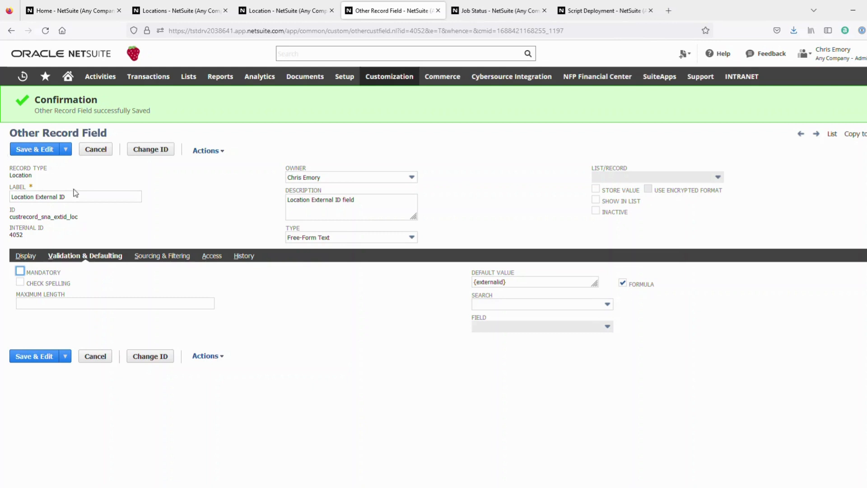
mouse_move(203, 33)
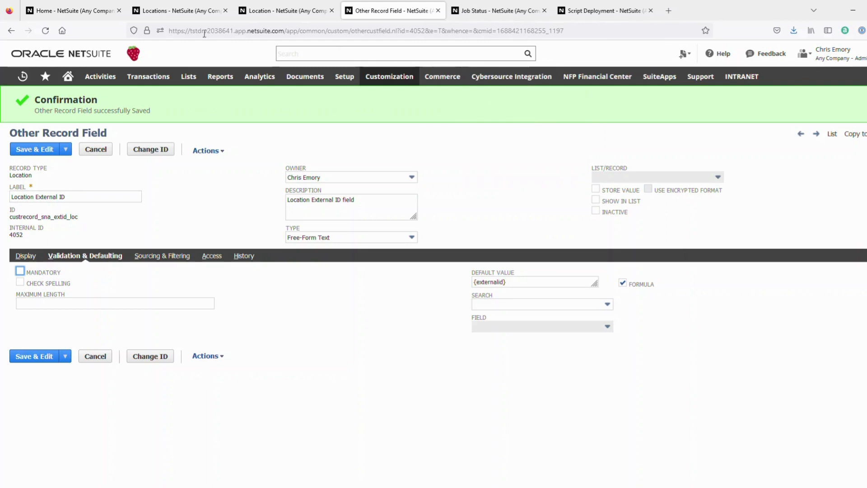
mouse_move(127, 215)
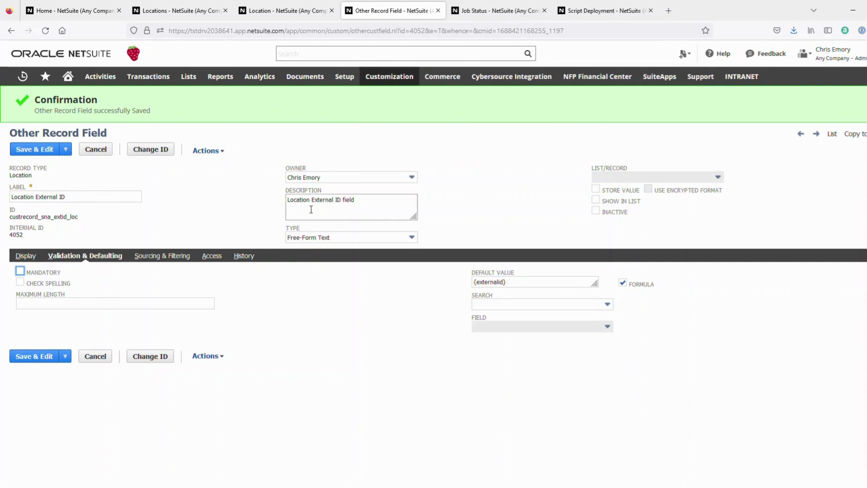
mouse_move(496, 10)
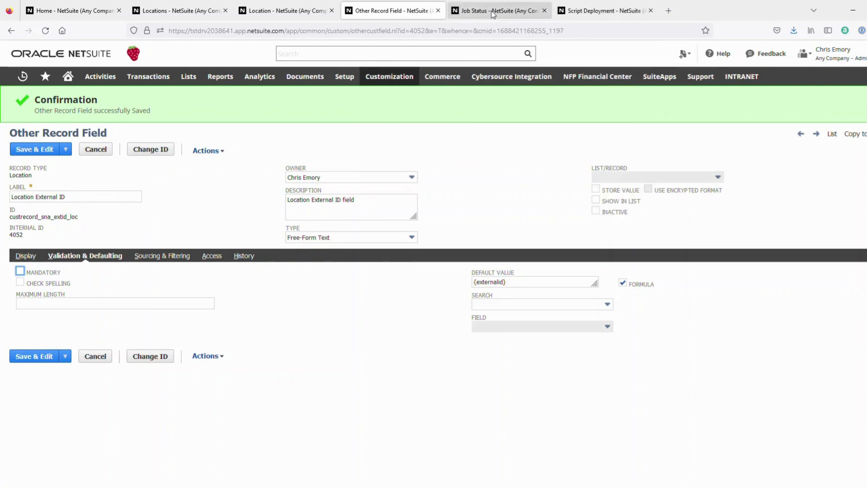
- View the Job Status page confirming LocationUpdate.csv imported 1 of 1 records
left_click(498, 11)
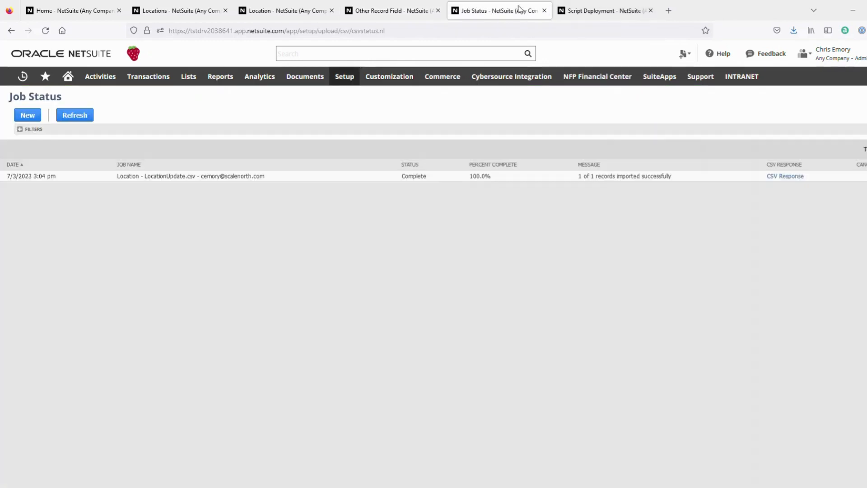
mouse_move(685, 167)
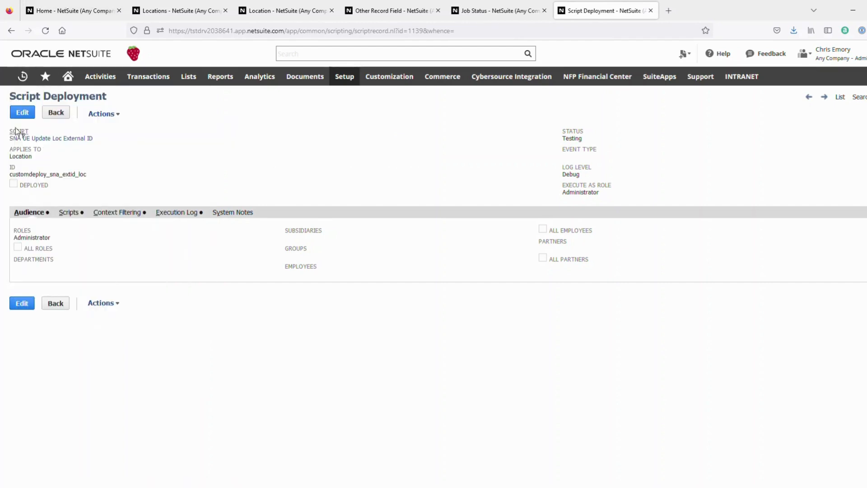
- Mark the SNA UE Update Loc External ID deployment as Deployed and save it
left_click(22, 113)
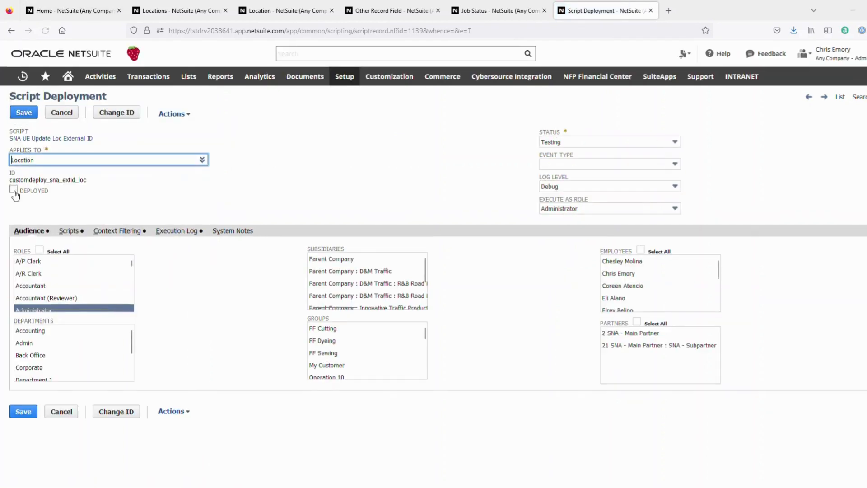
left_click(13, 190)
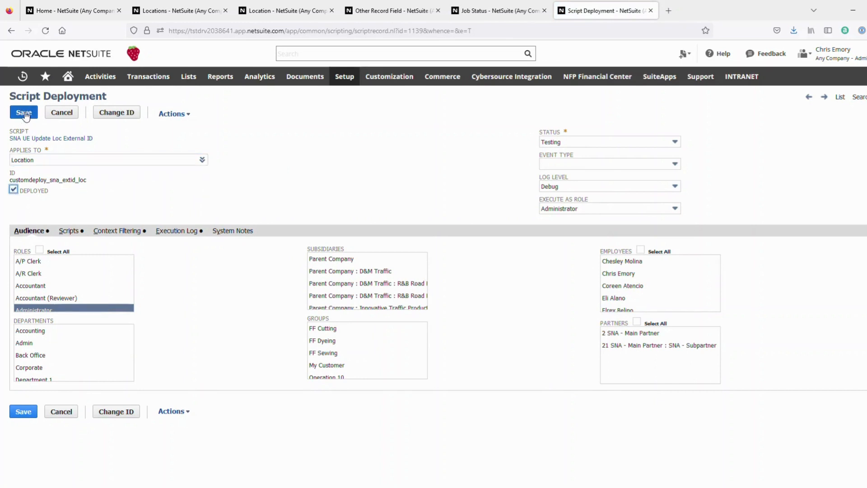
left_click(23, 112)
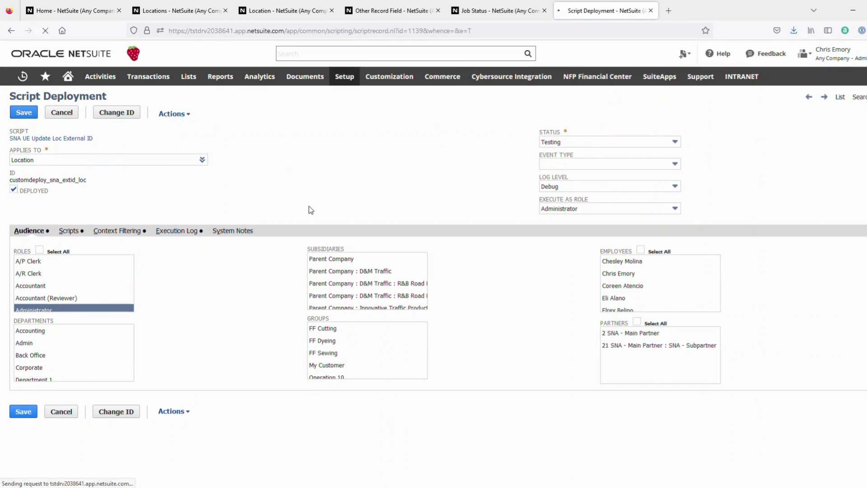
left_click(23, 112)
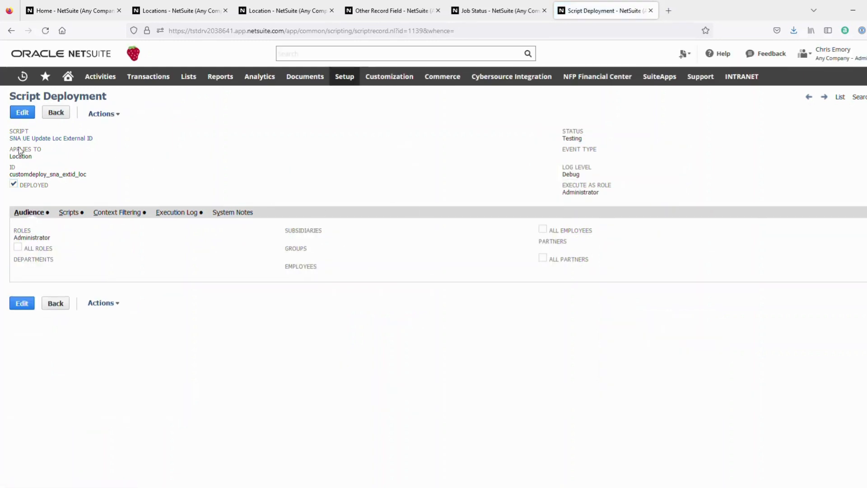
mouse_move(604, 161)
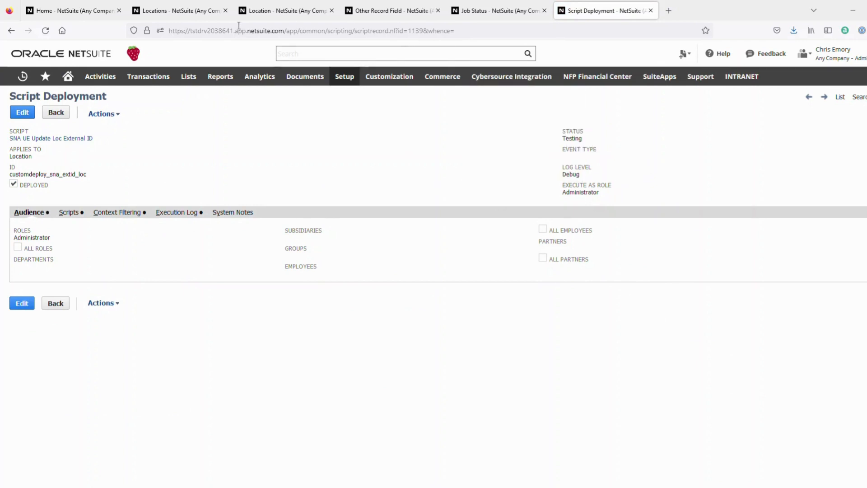
- Append 7 to Gilroy's external ID, save it as 887, and confirm in the Locations list
left_click(284, 10)
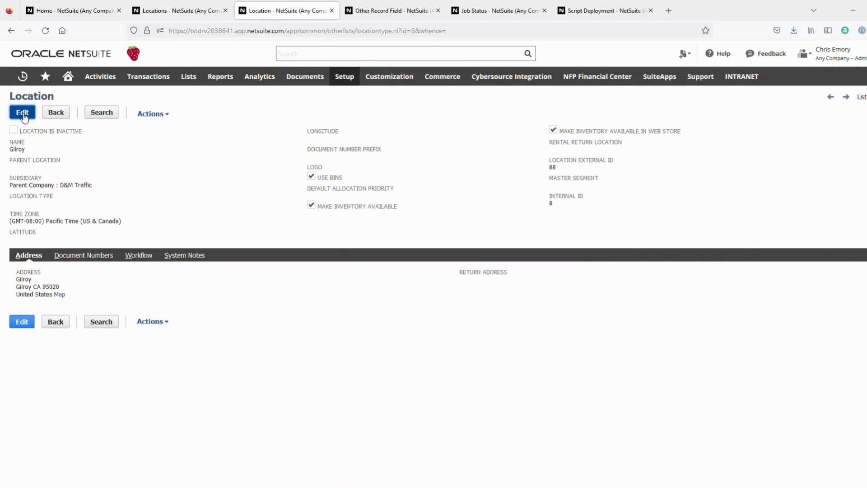
left_click(22, 112)
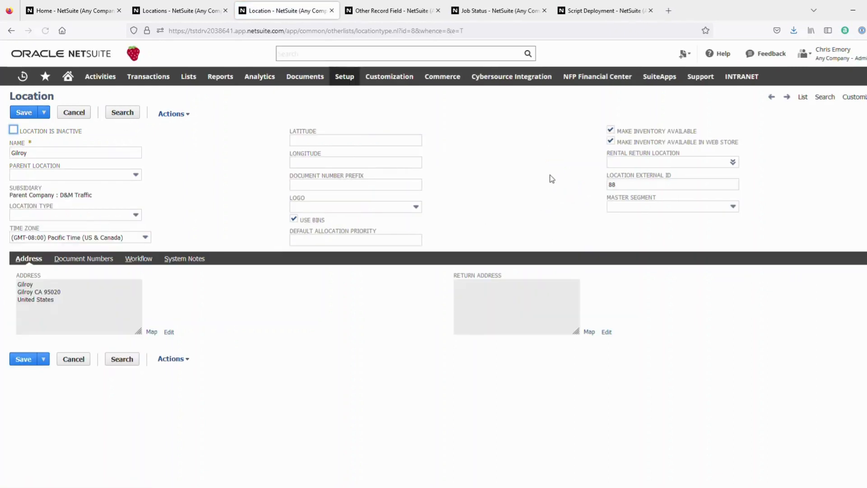
left_click(672, 184)
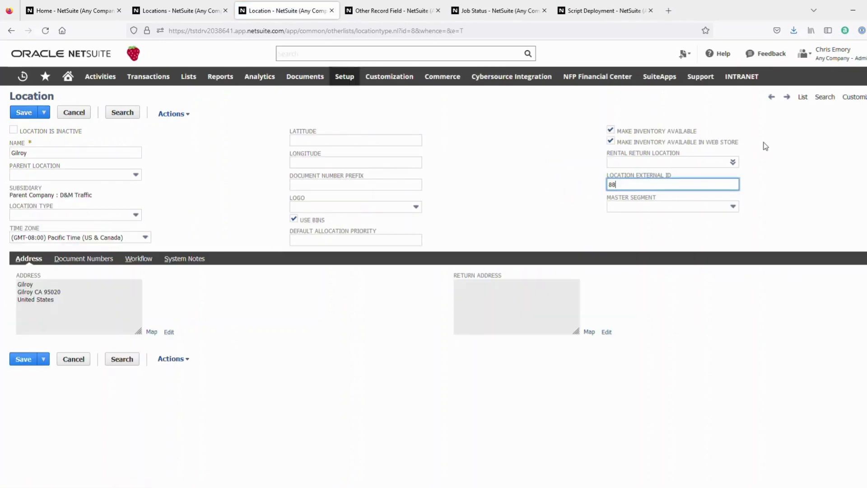
type("7")
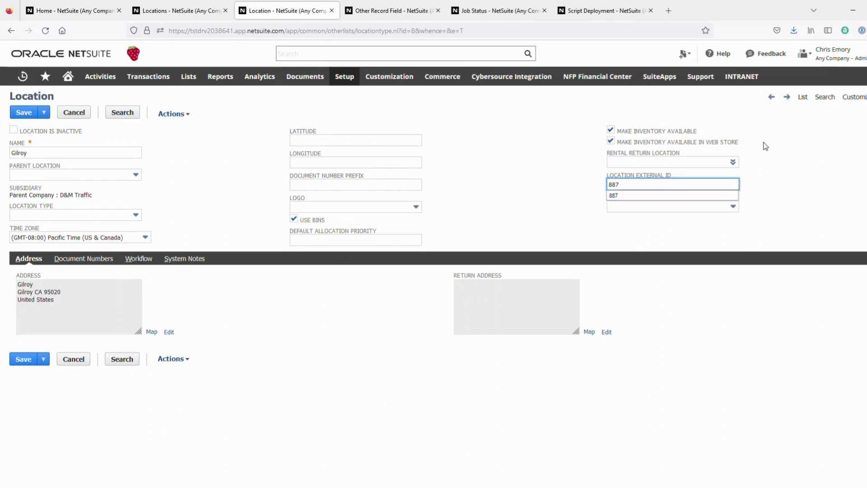
left_click(23, 112)
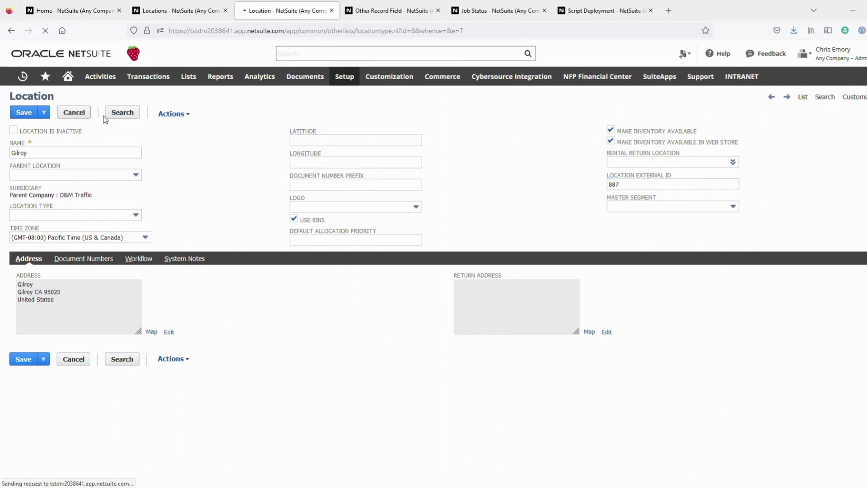
left_click(442, 76)
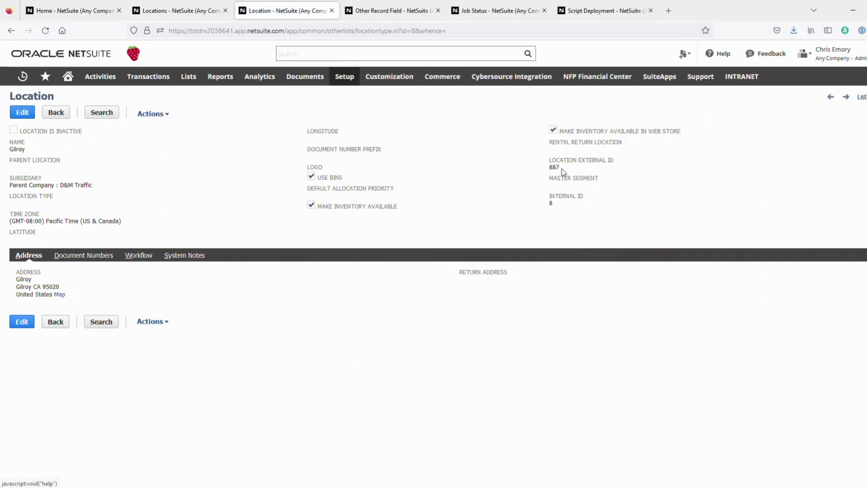
left_click(147, 76)
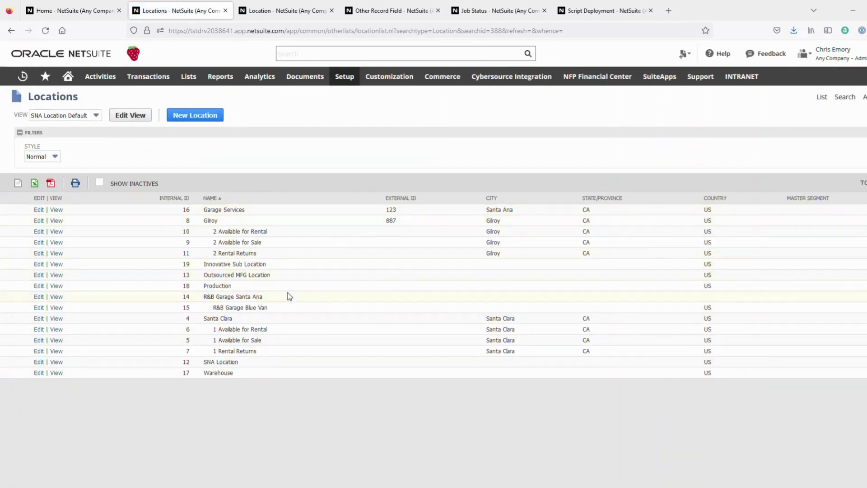
mouse_move(308, 285)
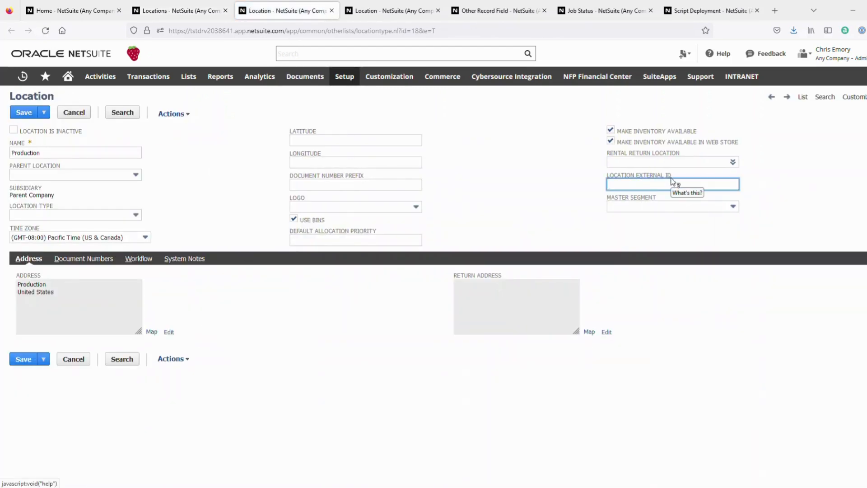
- Enter 999 as the Production location's external ID and save it
type("999")
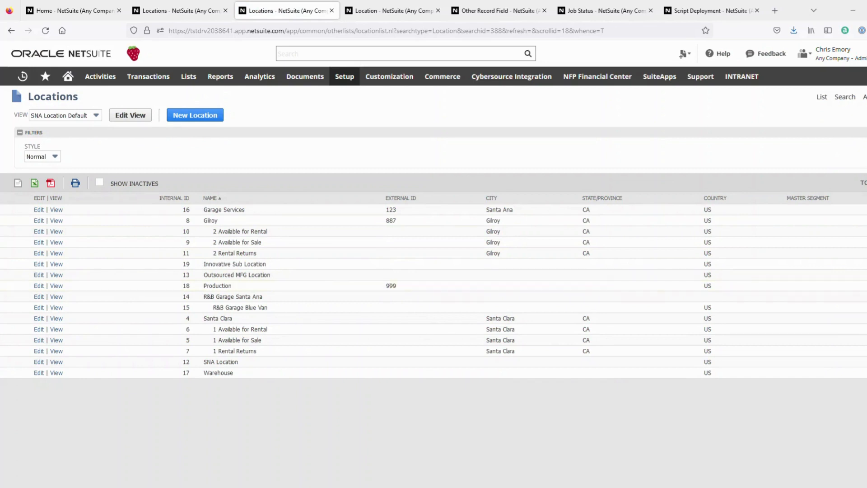
mouse_move(582, 157)
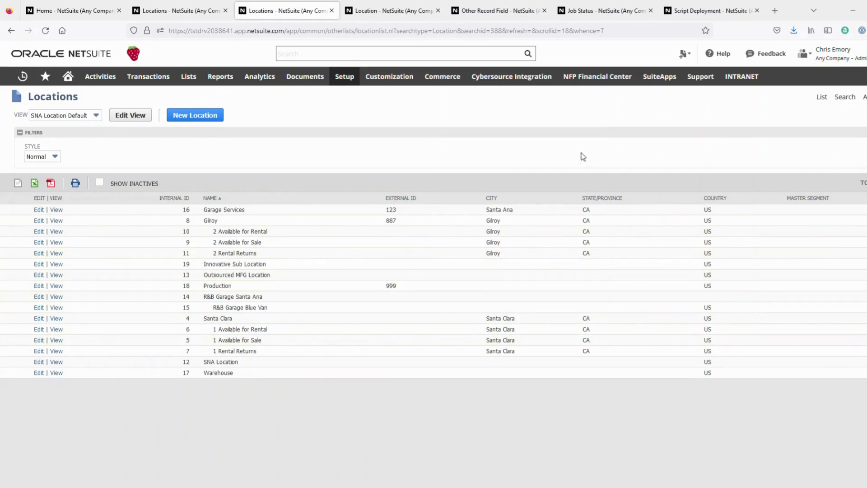
mouse_move(478, 234)
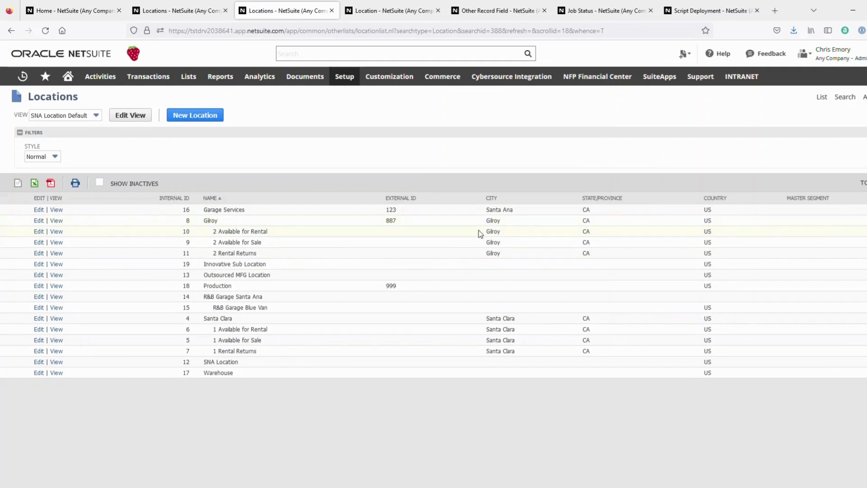
mouse_move(488, 249)
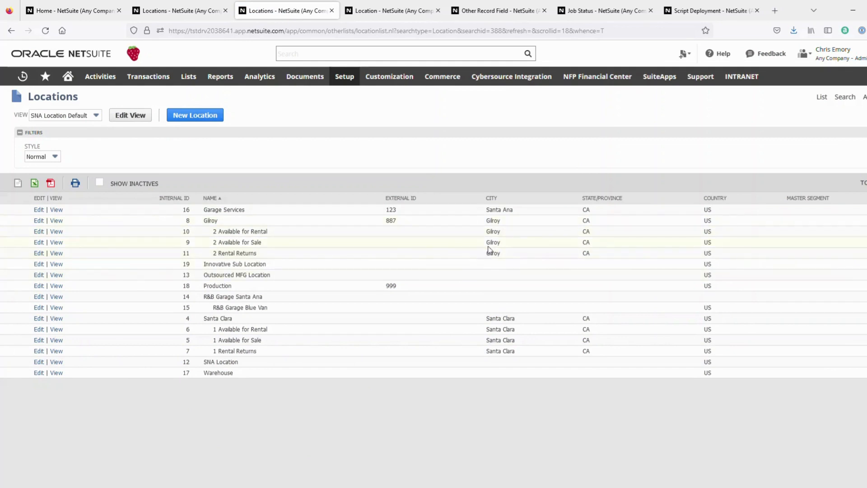
mouse_move(492, 268)
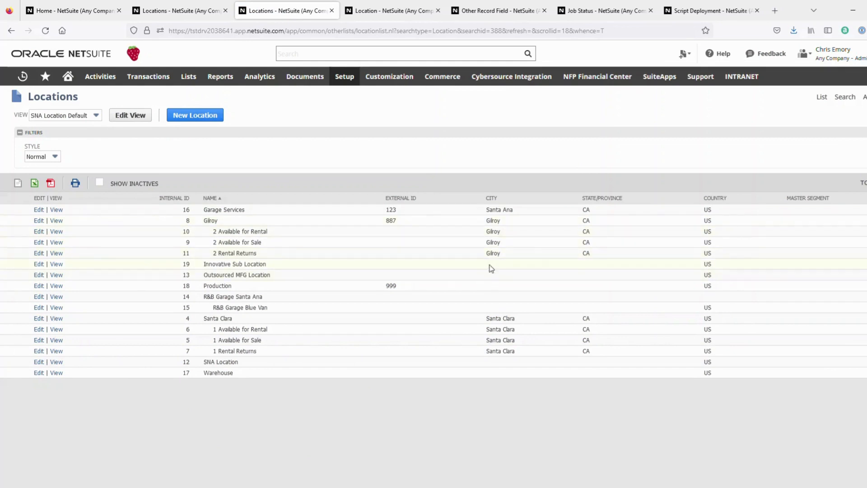
mouse_move(436, 280)
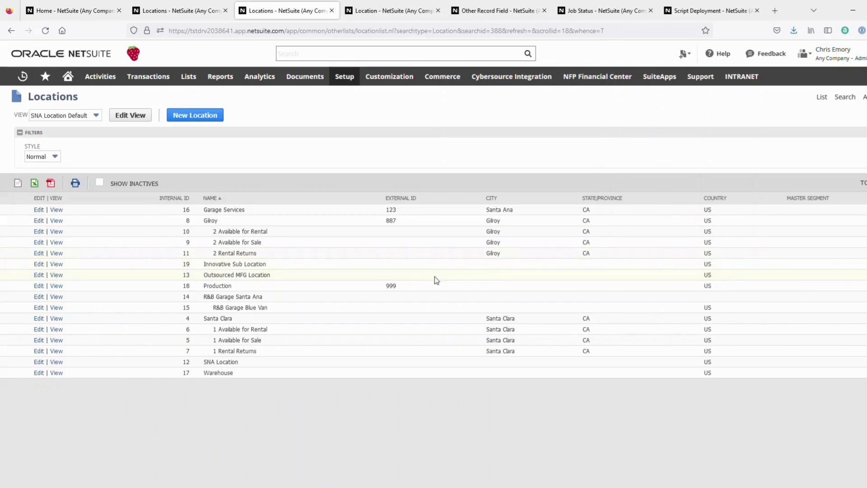